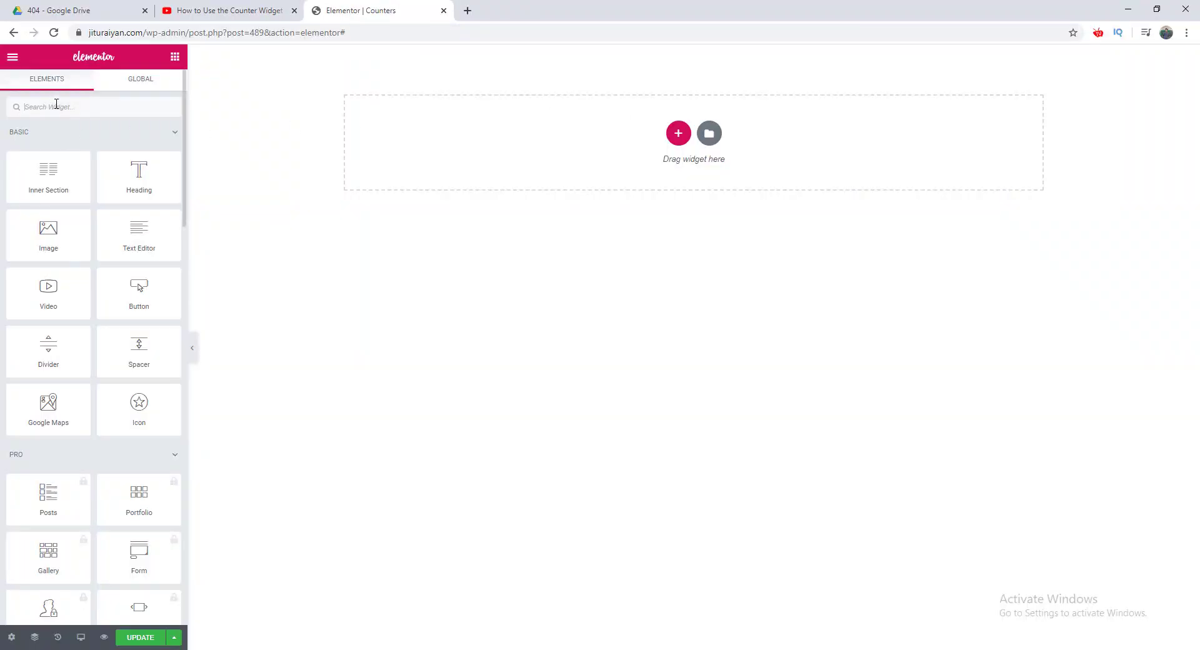
# Find the Counter widget via search and place it, showing 100 titled 'Cool Number'.
pyautogui.write('counter')
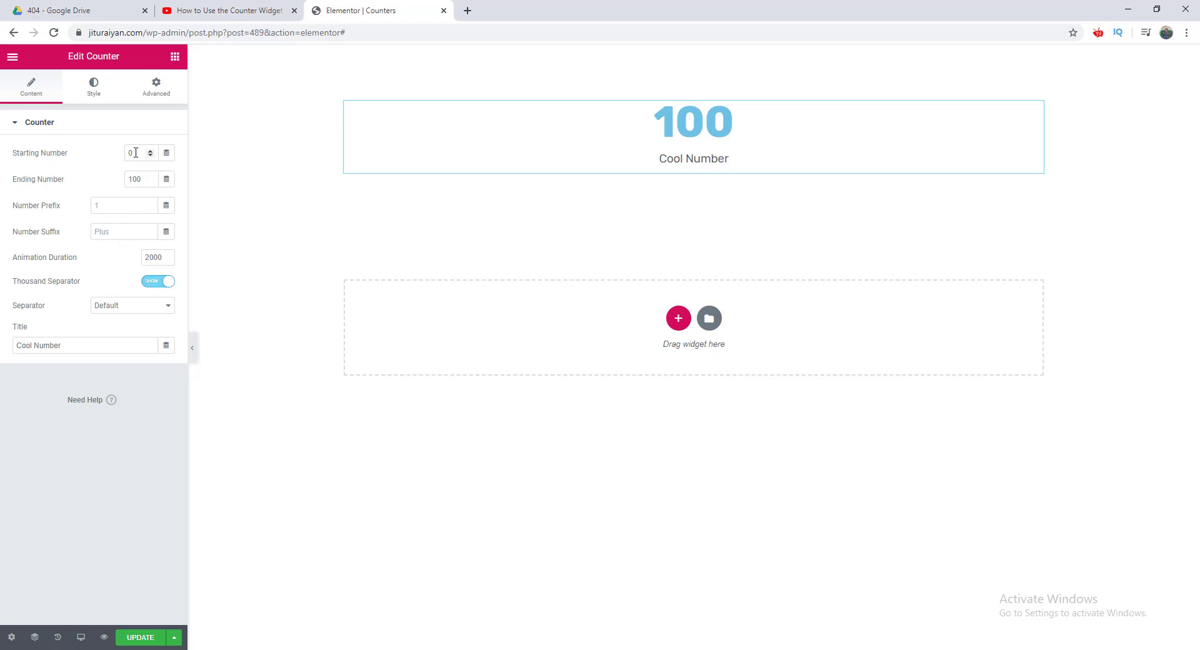
# Set the counter's starting number to 50, prefix to $ and suffix to +.
pyautogui.click(136, 152)
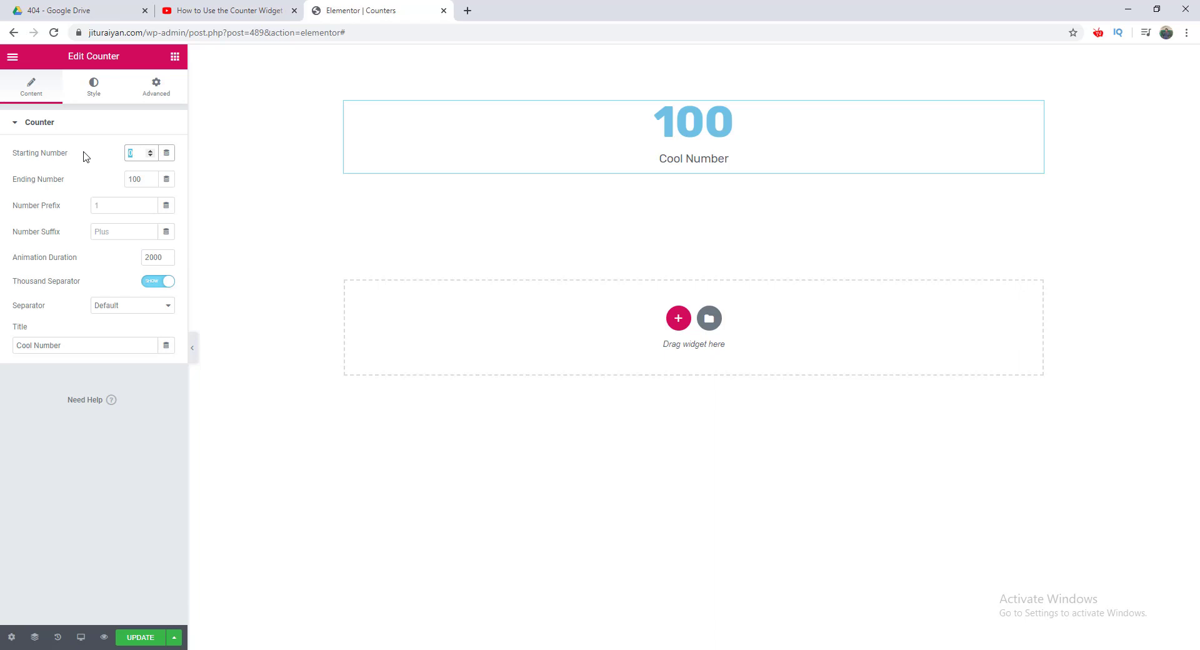
pyautogui.write('50')
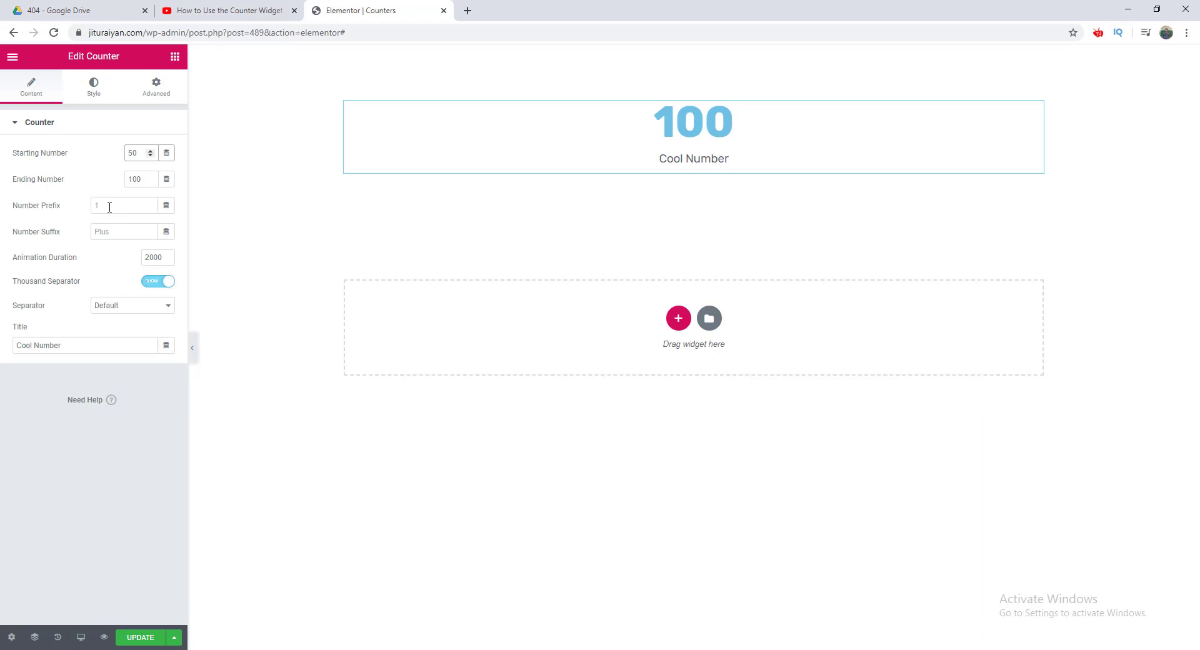
pyautogui.click(693, 137)
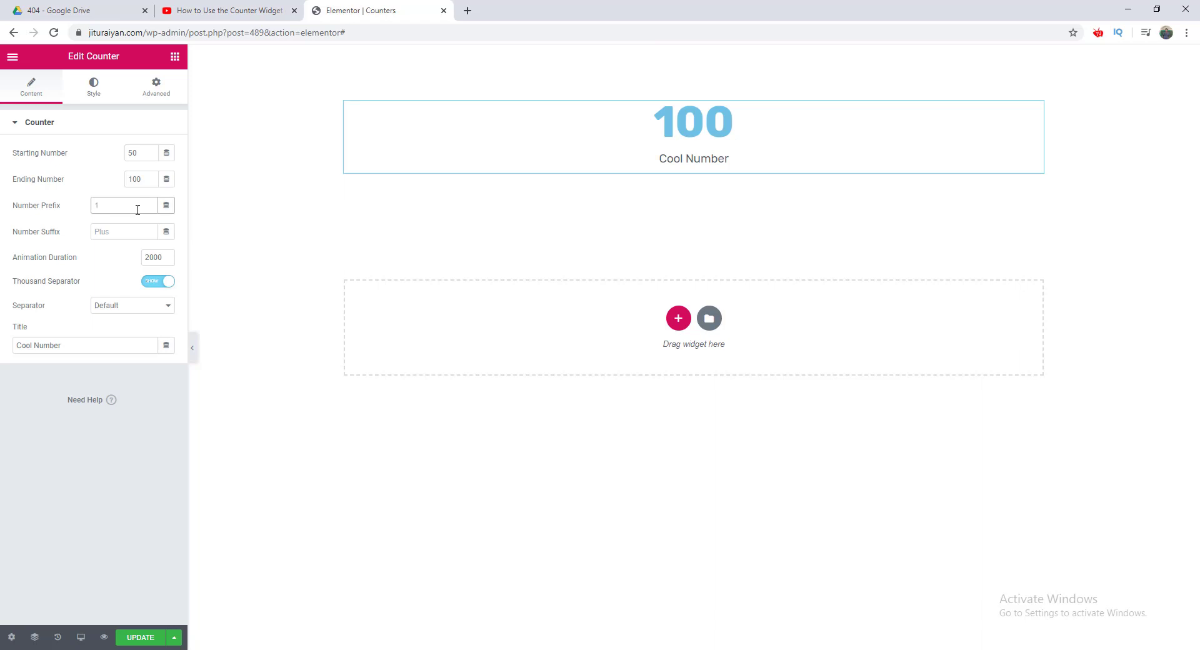
pyautogui.write('$')
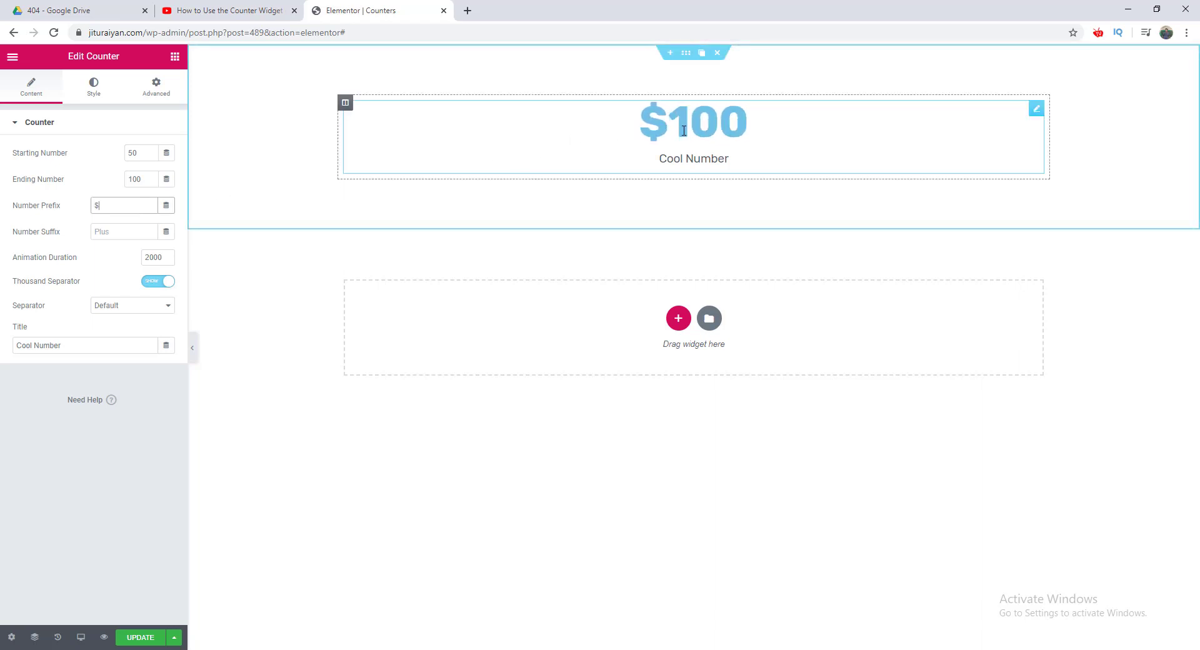
pyautogui.click(122, 231)
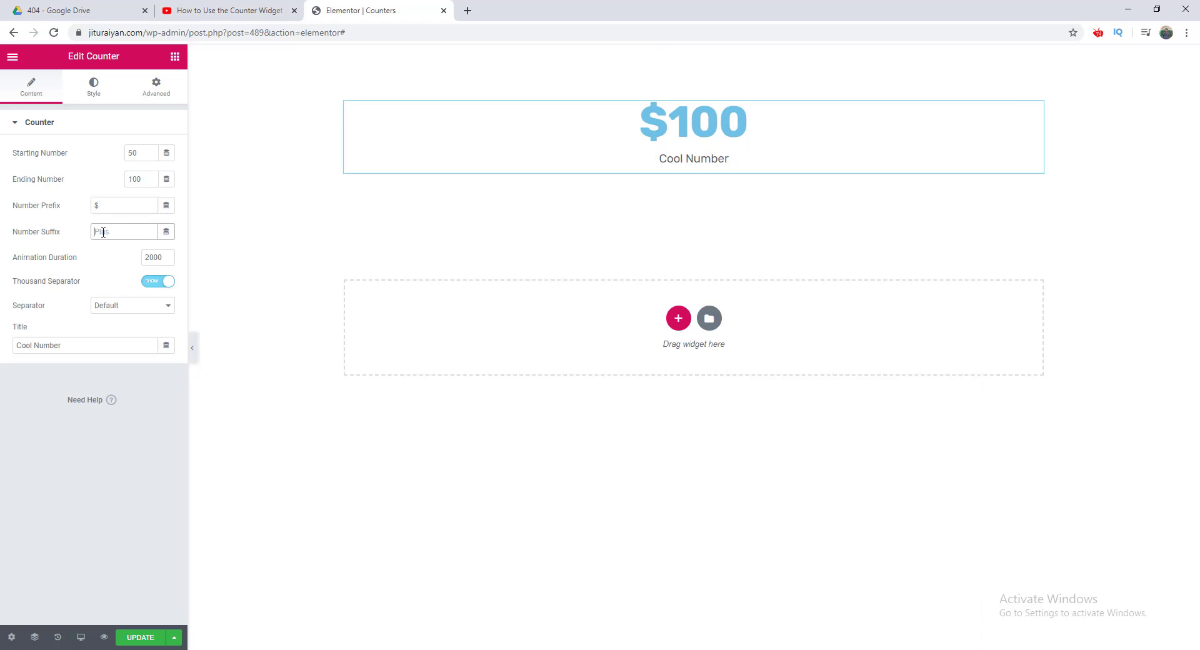
pyautogui.write('+')
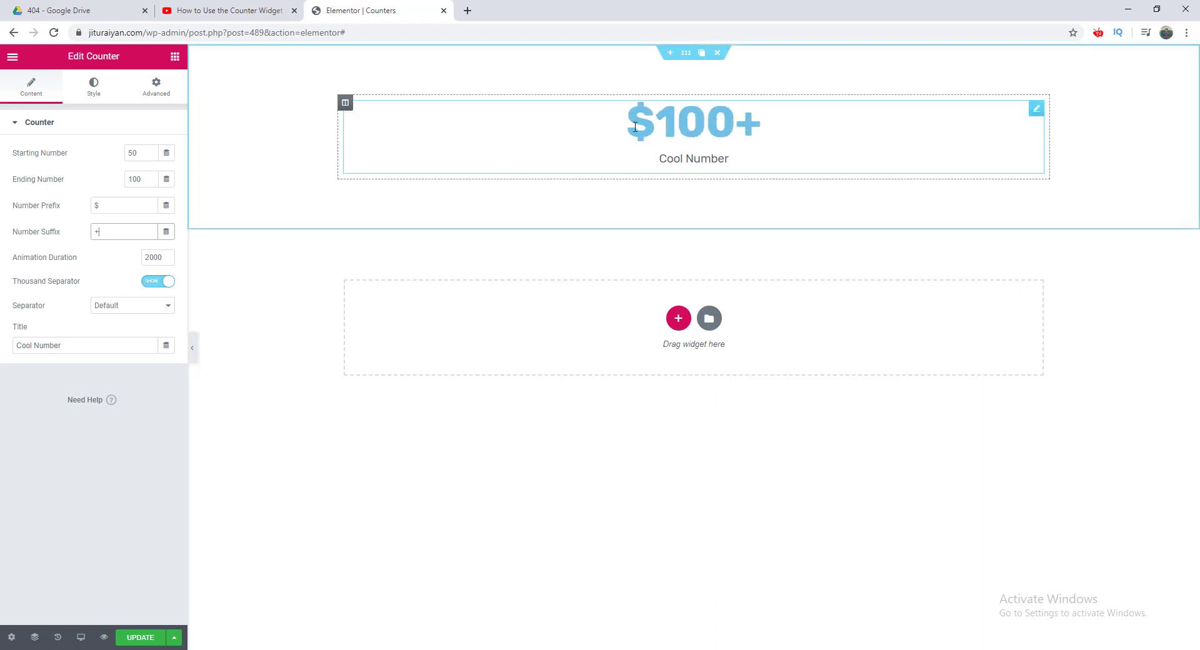
pyautogui.moveTo(633, 163)
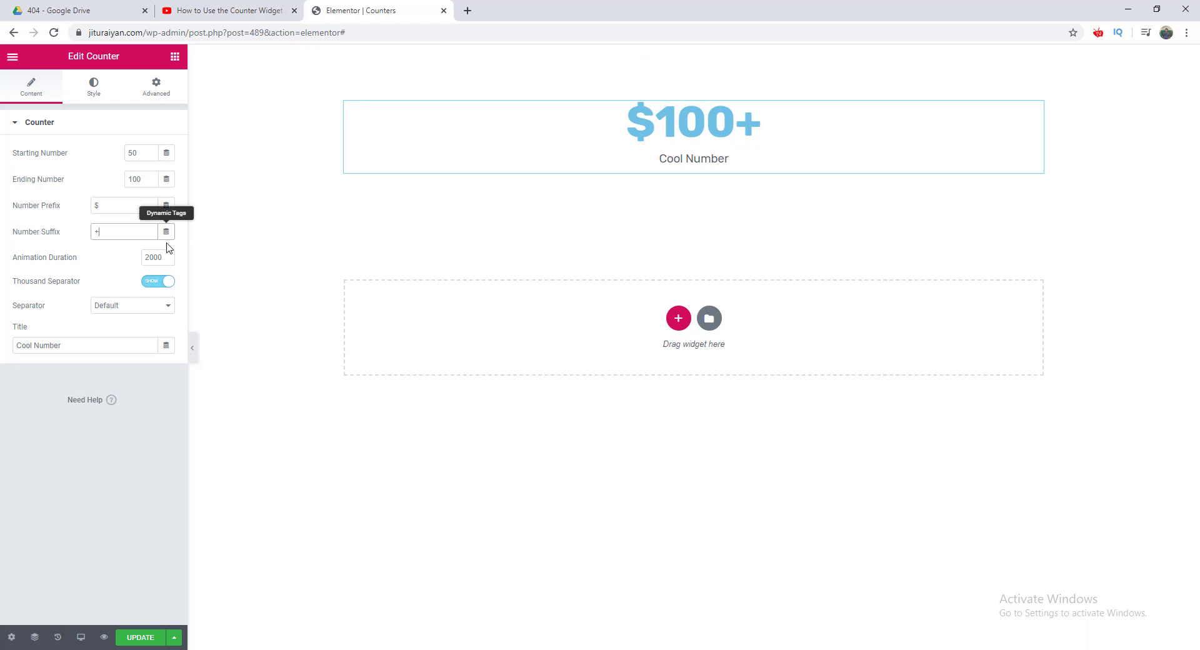
# Make the counter end at 10000000 without thousand separators, titled 'Peoples'.
pyautogui.click(692, 126)
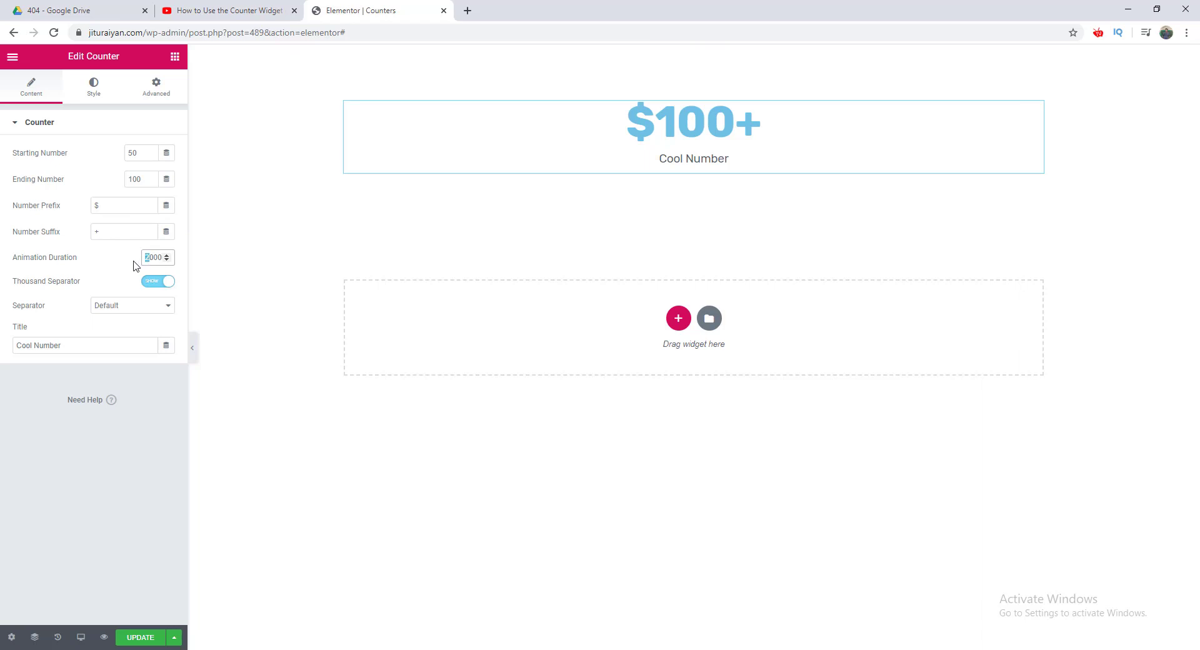
pyautogui.write('5000')
pyautogui.click(142, 178)
pyautogui.write('00000')
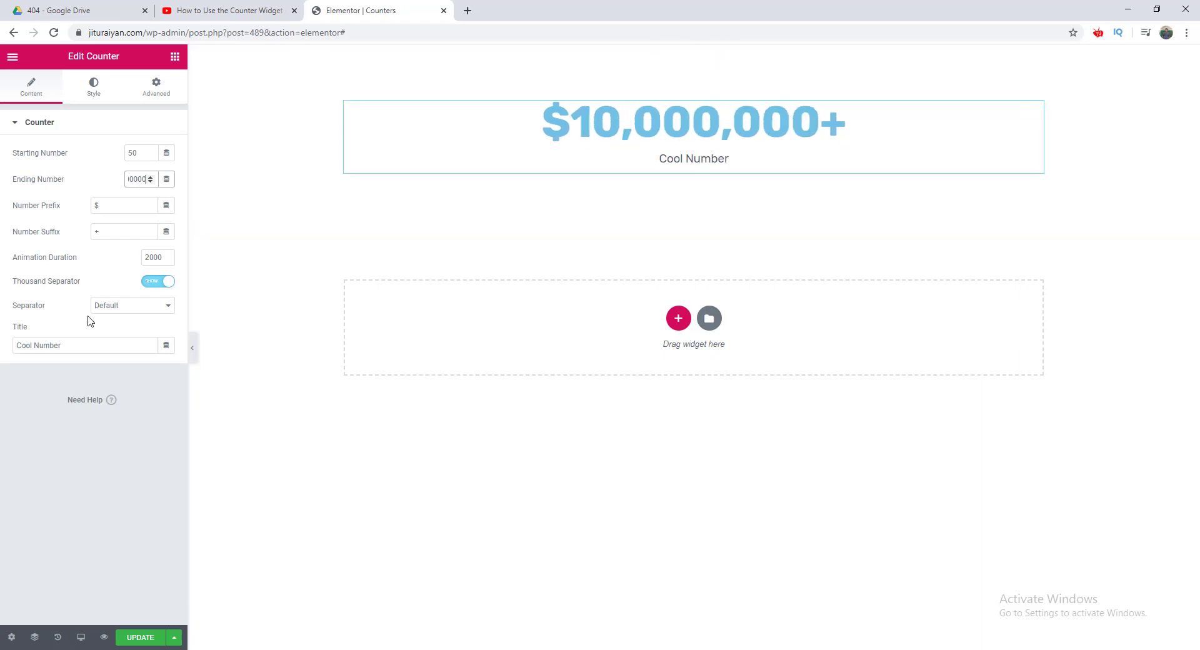
pyautogui.click(158, 281)
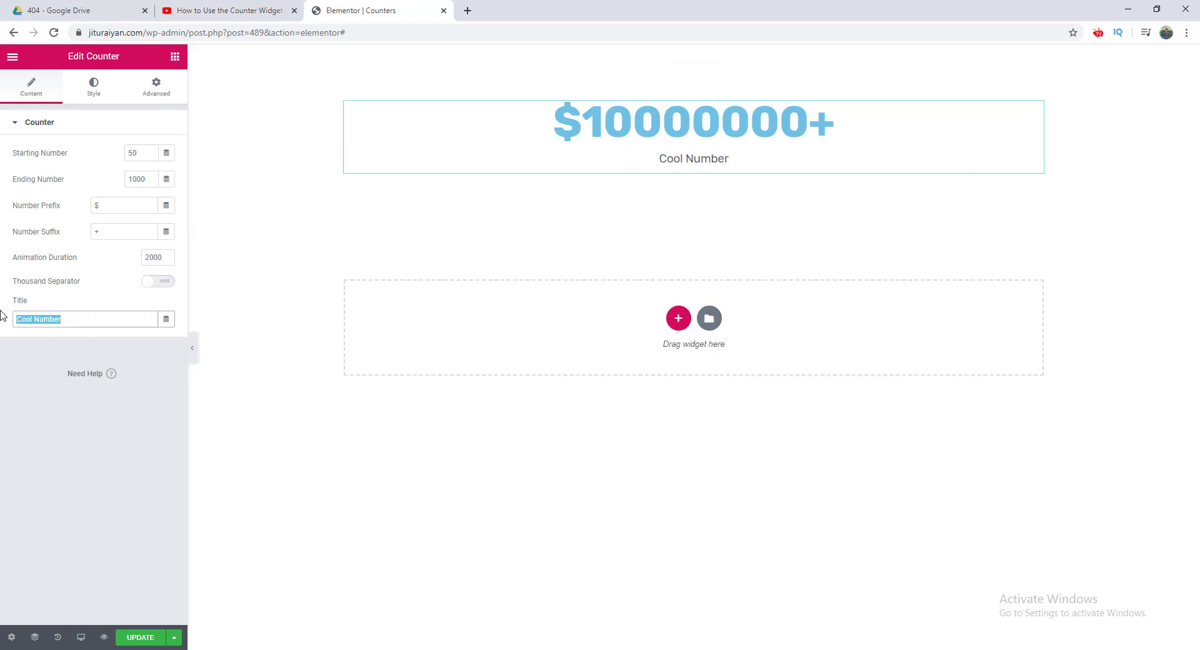
pyautogui.write('Peoples')
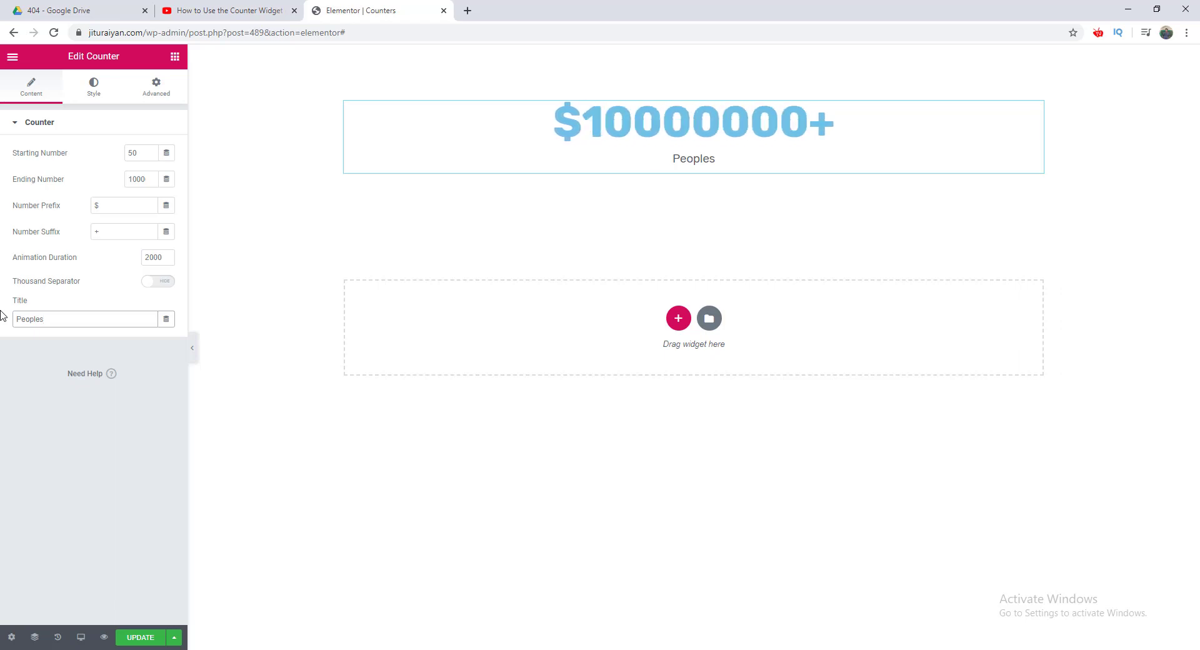
pyautogui.click(93, 87)
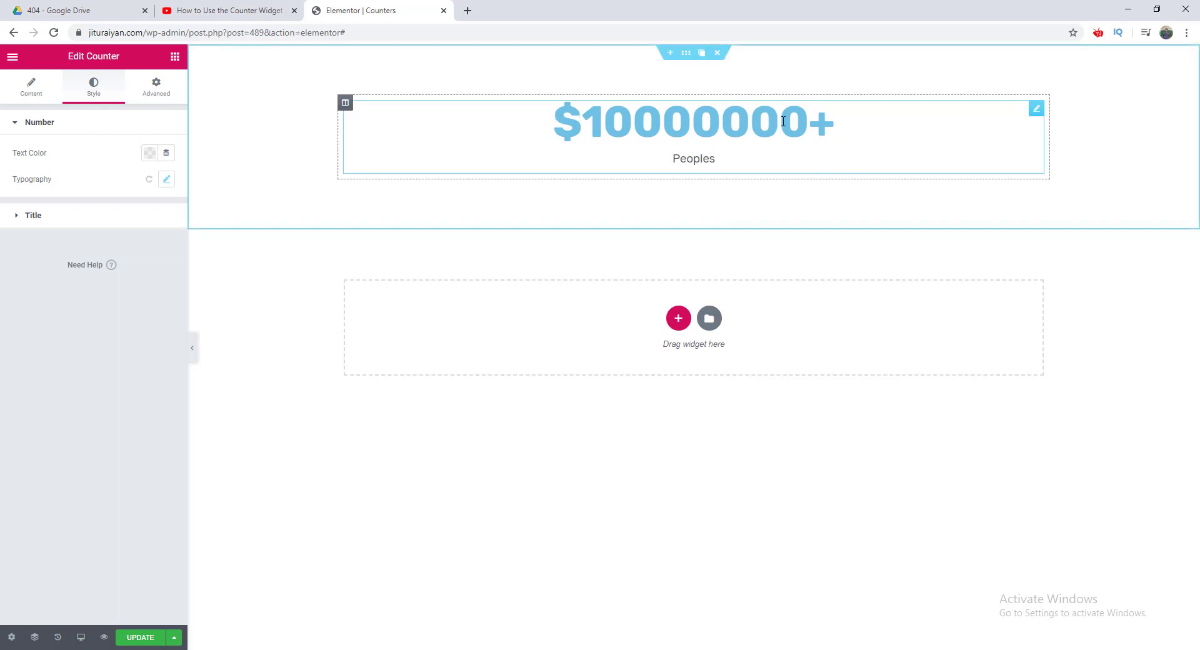
# Style the counter number red in Tahoma at 77 px.
pyautogui.click(150, 152)
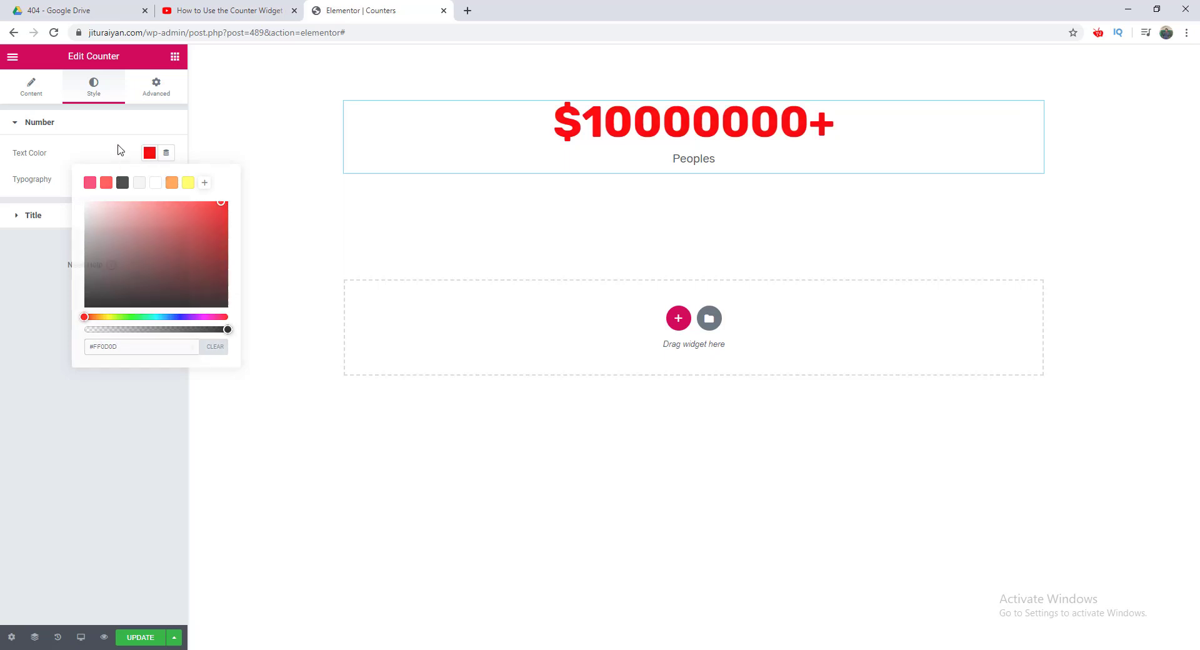
pyautogui.click(167, 179)
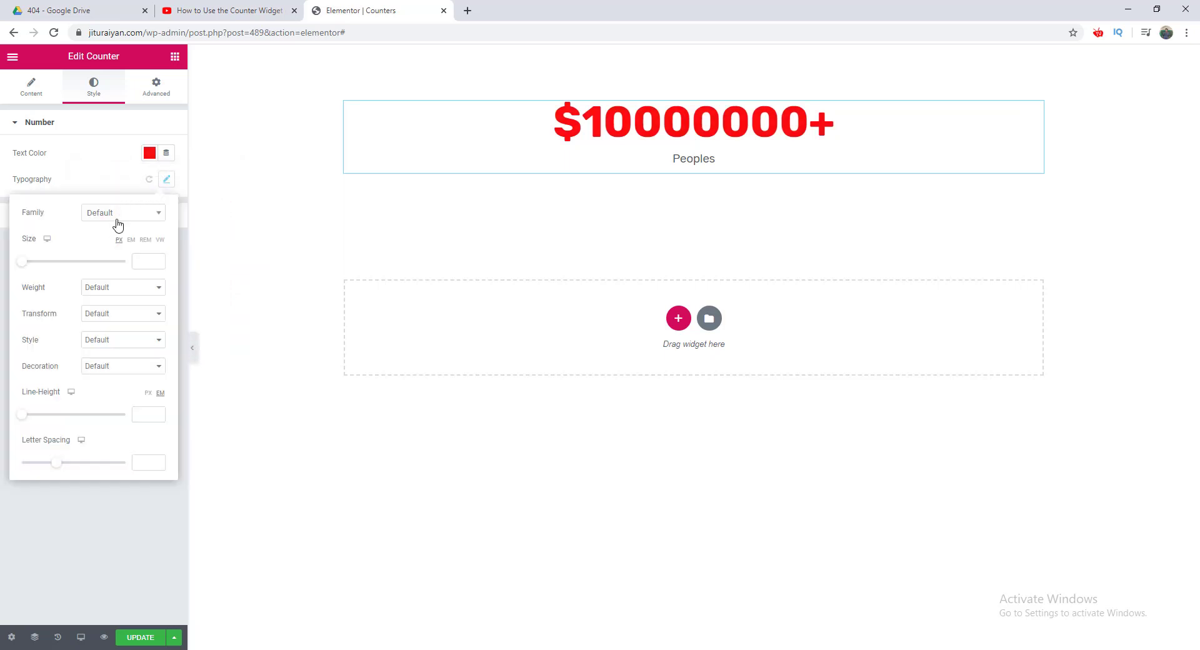
pyautogui.click(121, 212)
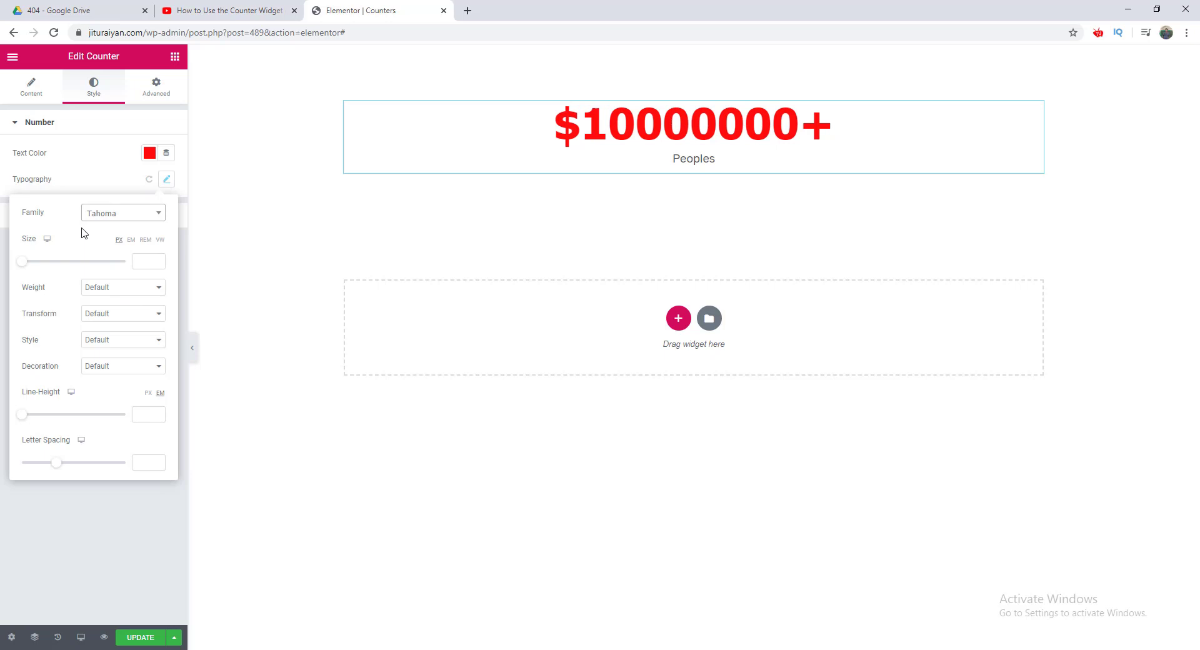
pyautogui.moveTo(21, 262); pyautogui.dragTo(73, 261)
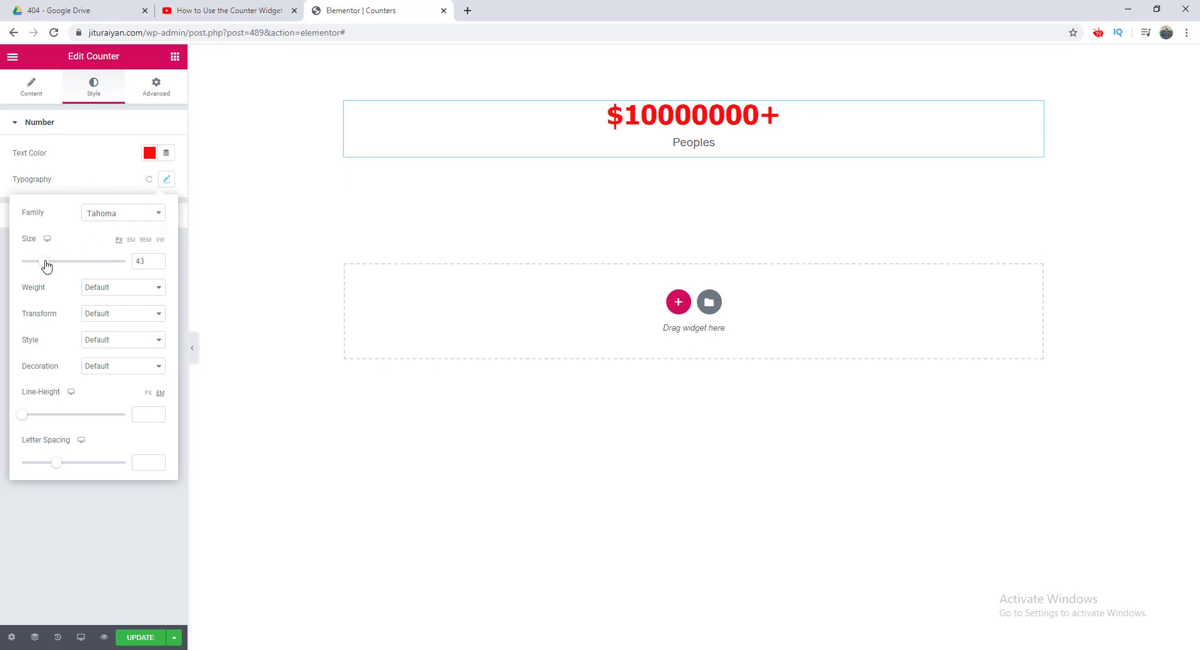
pyautogui.moveTo(30, 261); pyautogui.dragTo(62, 261)
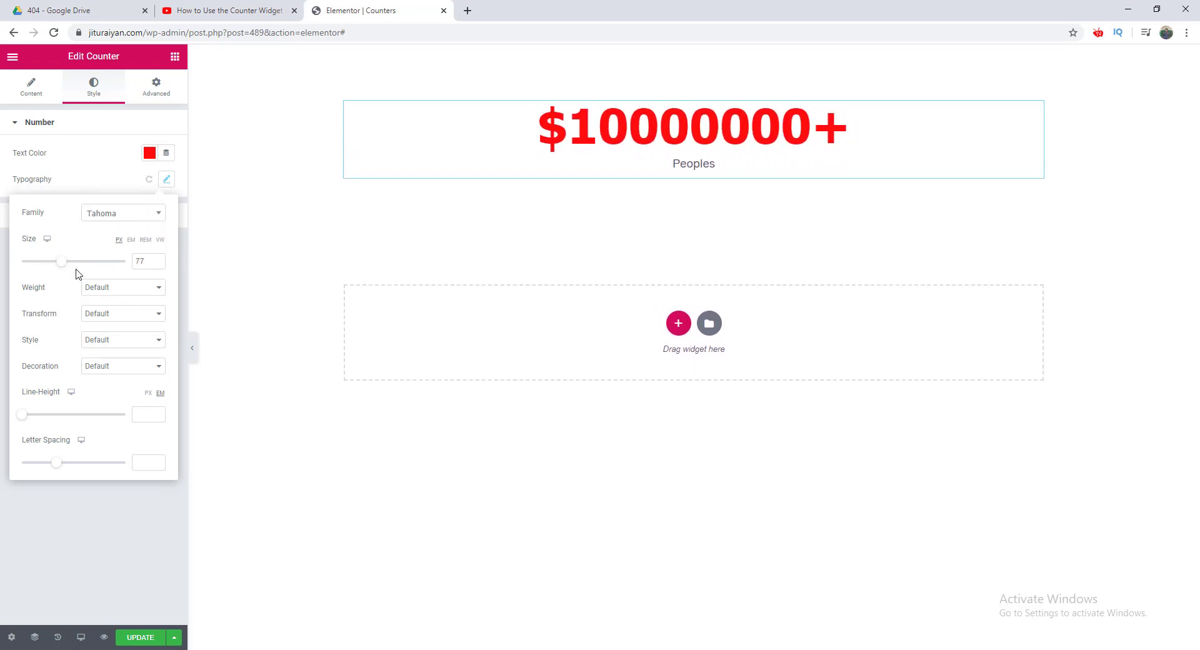
pyautogui.moveTo(109, 318)
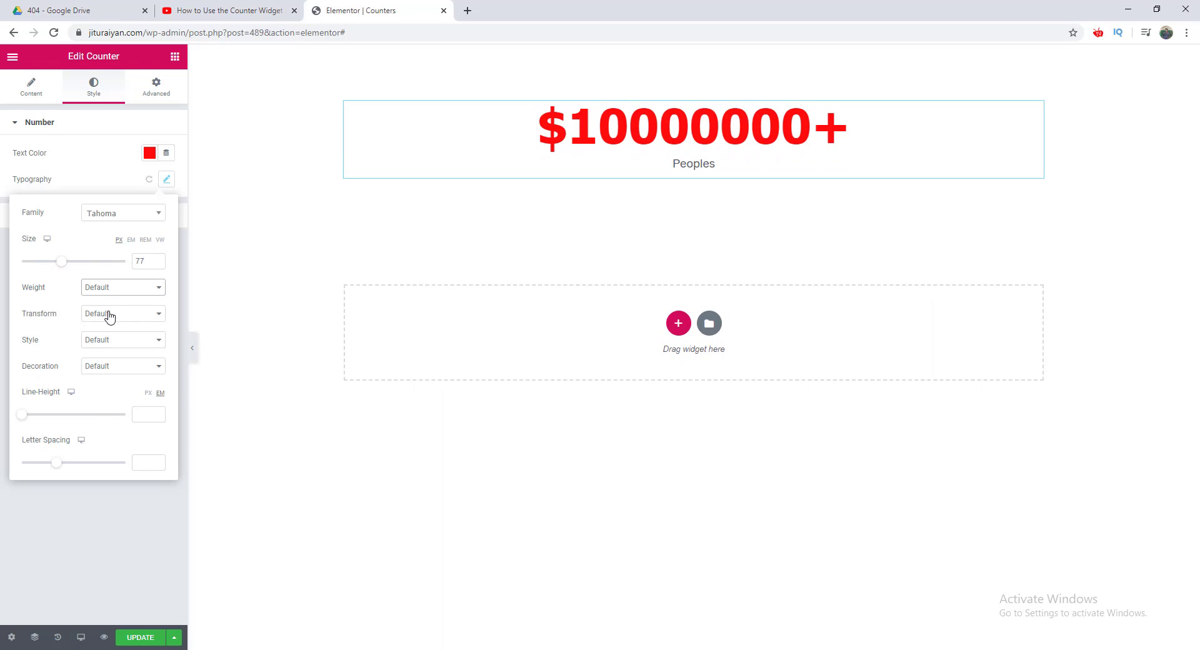
pyautogui.moveTo(101, 342)
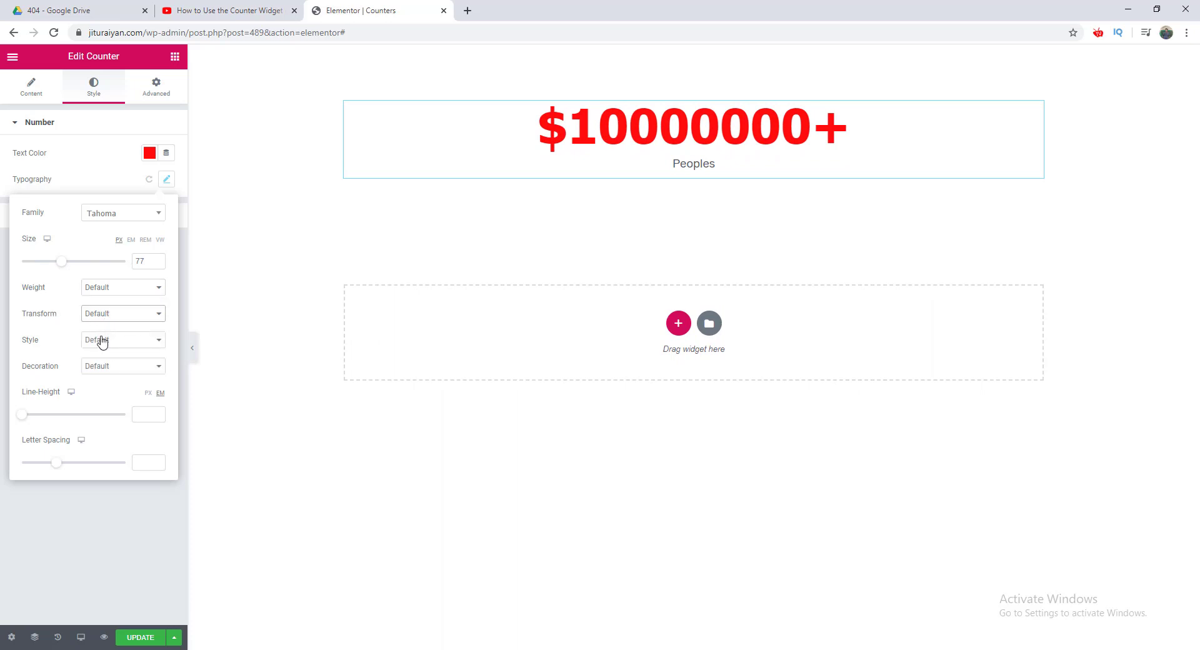
pyautogui.moveTo(130, 371)
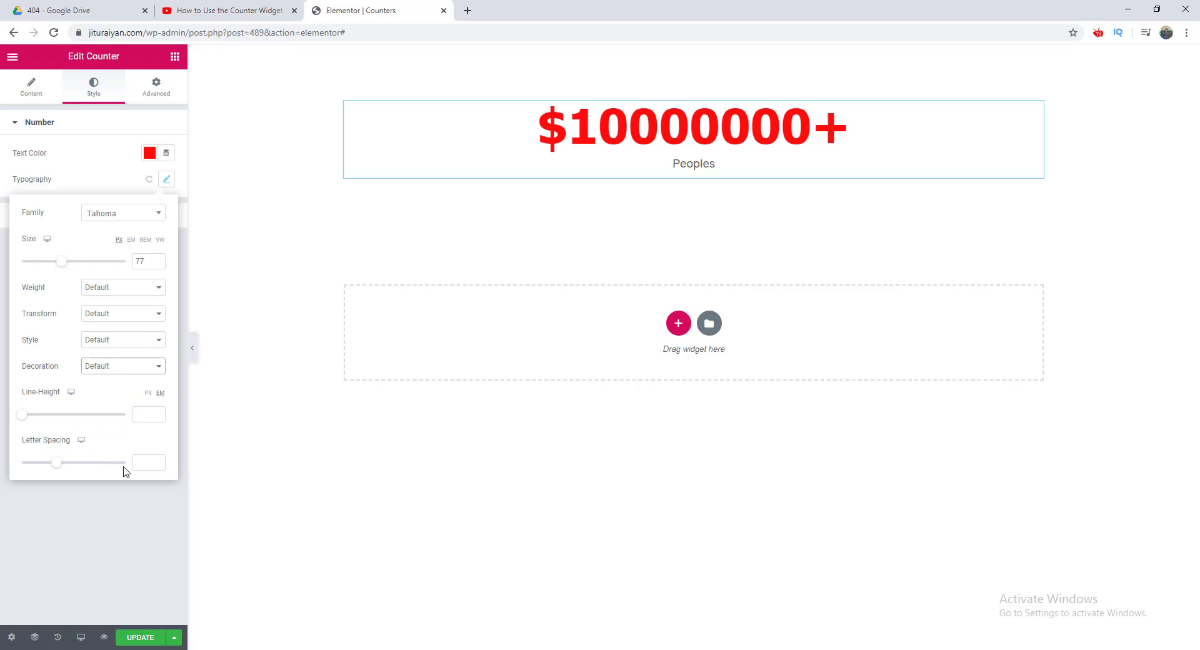
pyautogui.click(166, 180)
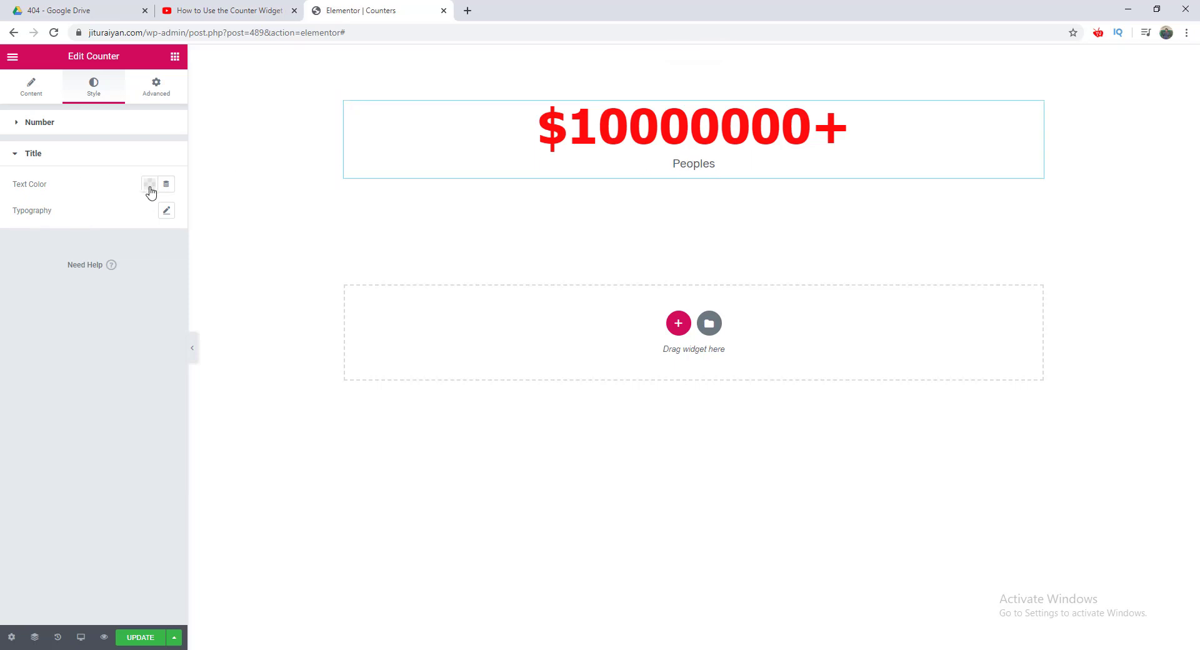
# Colour the Peoples title #1F1F1F, then remove the sample counter from the page.
pyautogui.click(149, 184)
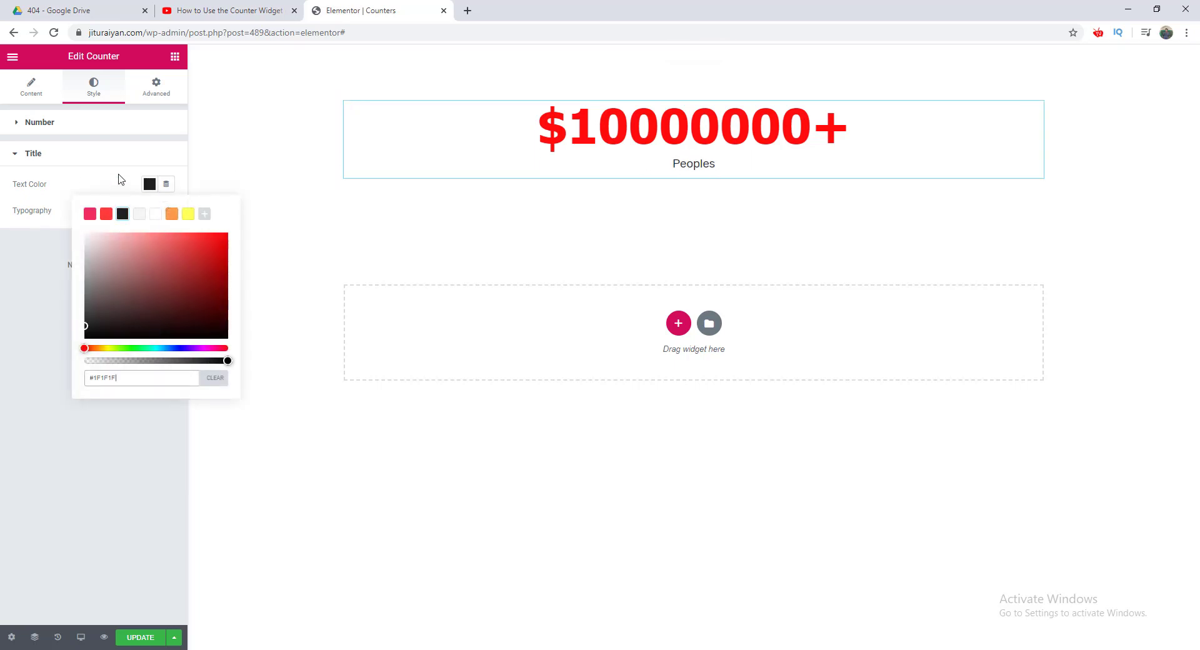
pyautogui.click(166, 210)
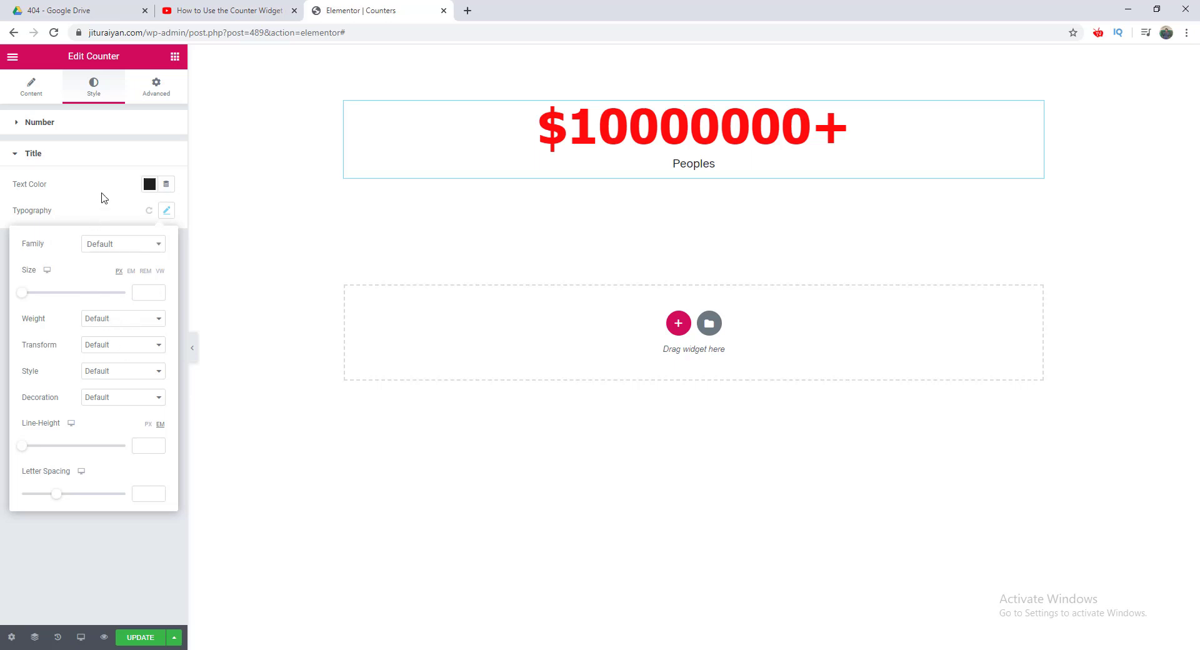
pyautogui.click(166, 210)
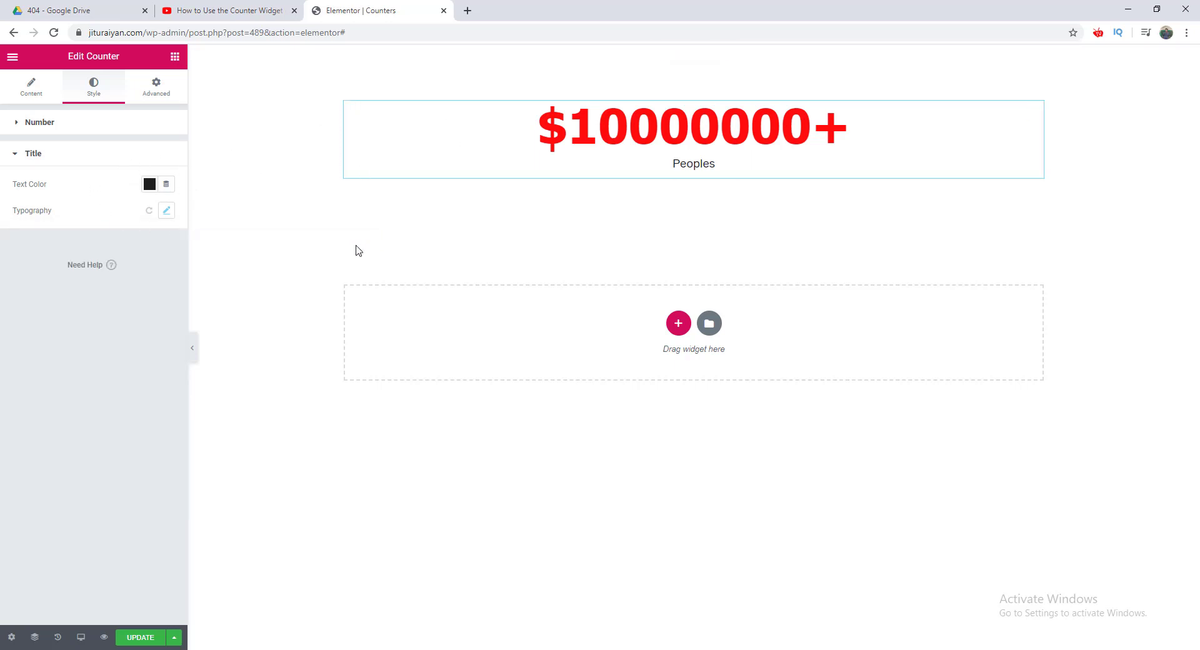
pyautogui.click(693, 139)
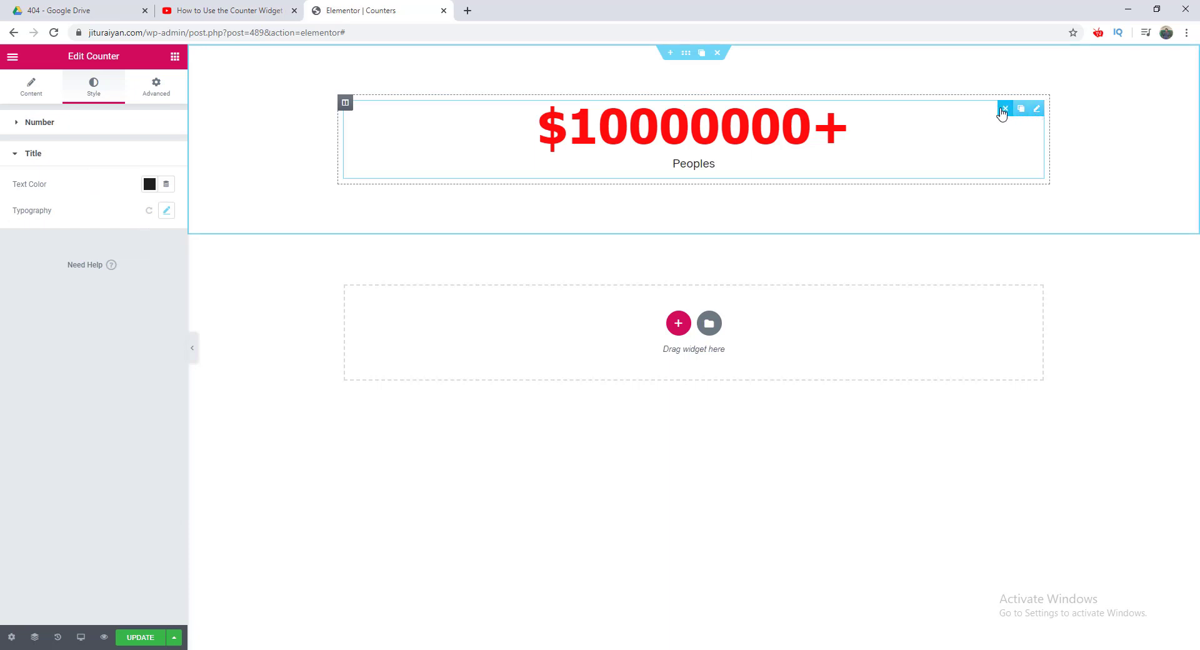
pyautogui.click(1036, 108)
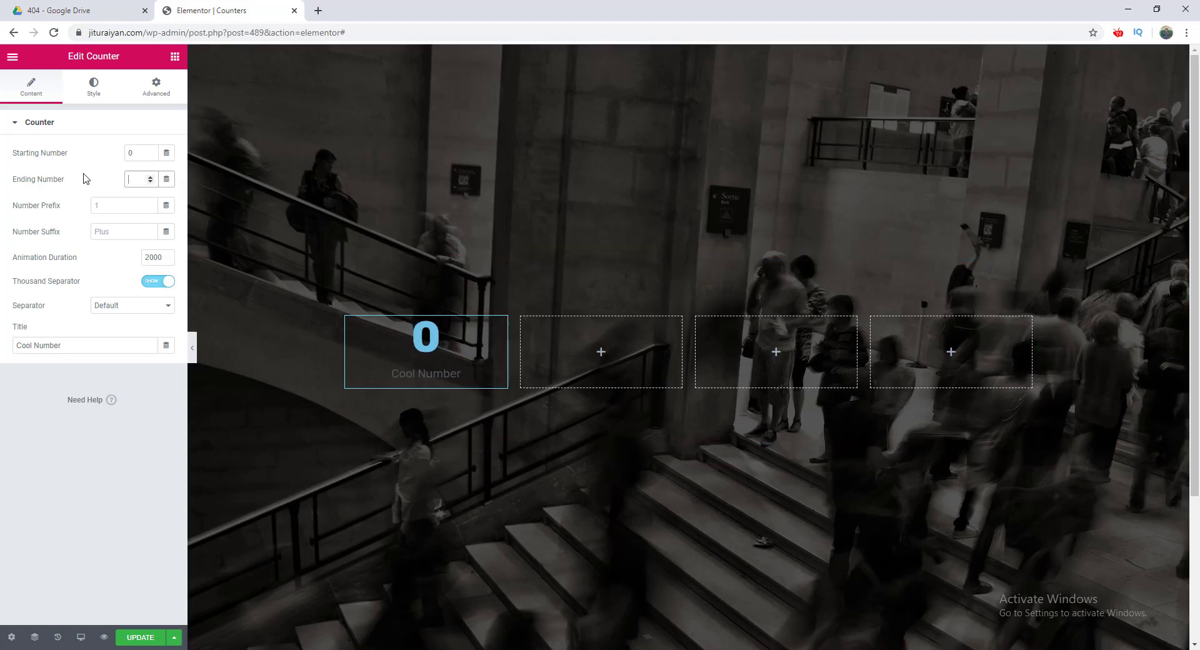
# Set the first counter to 2,500 with a yellow Poppins number.
pyautogui.write('2500')
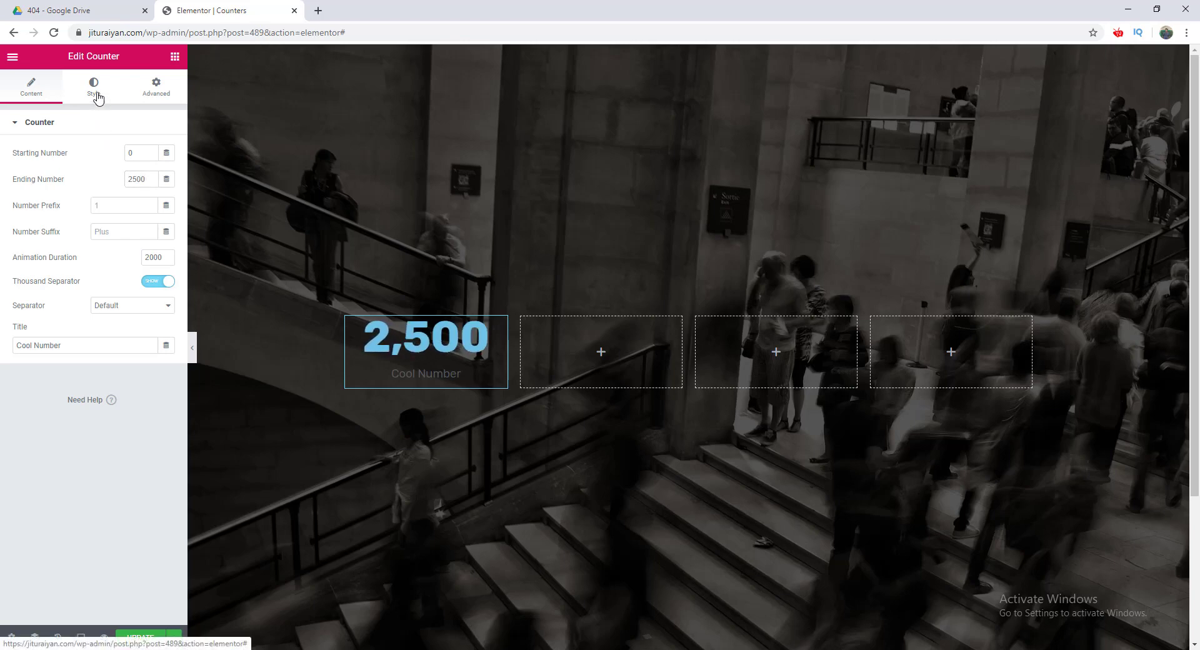
pyautogui.click(93, 86)
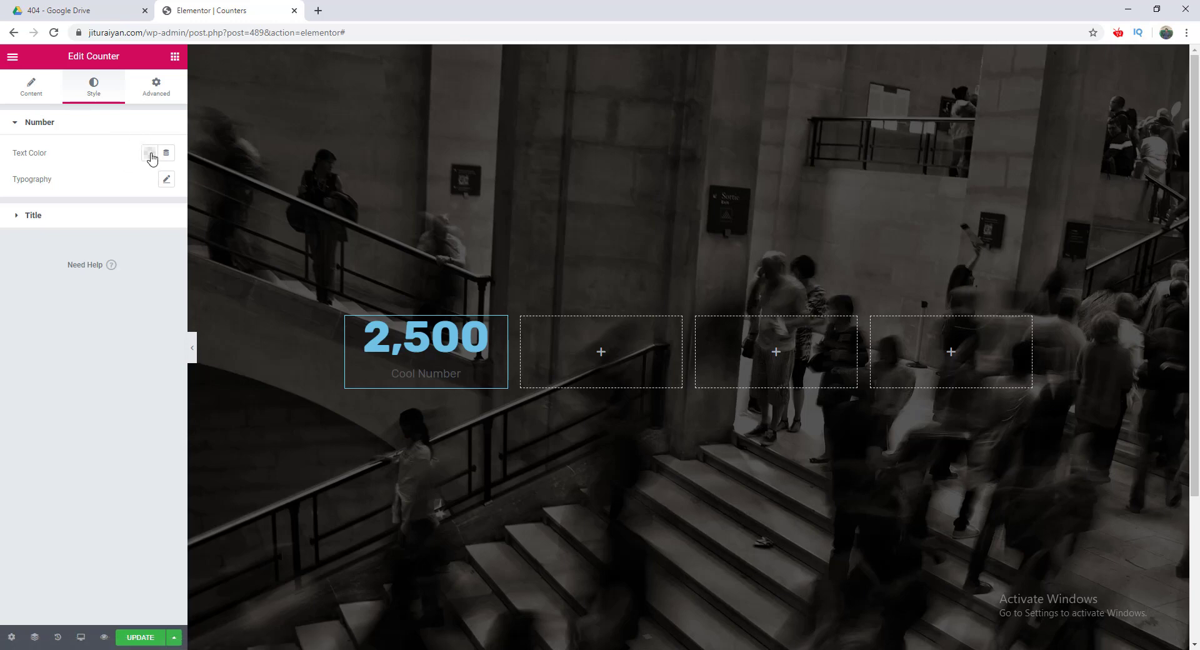
pyautogui.click(150, 152)
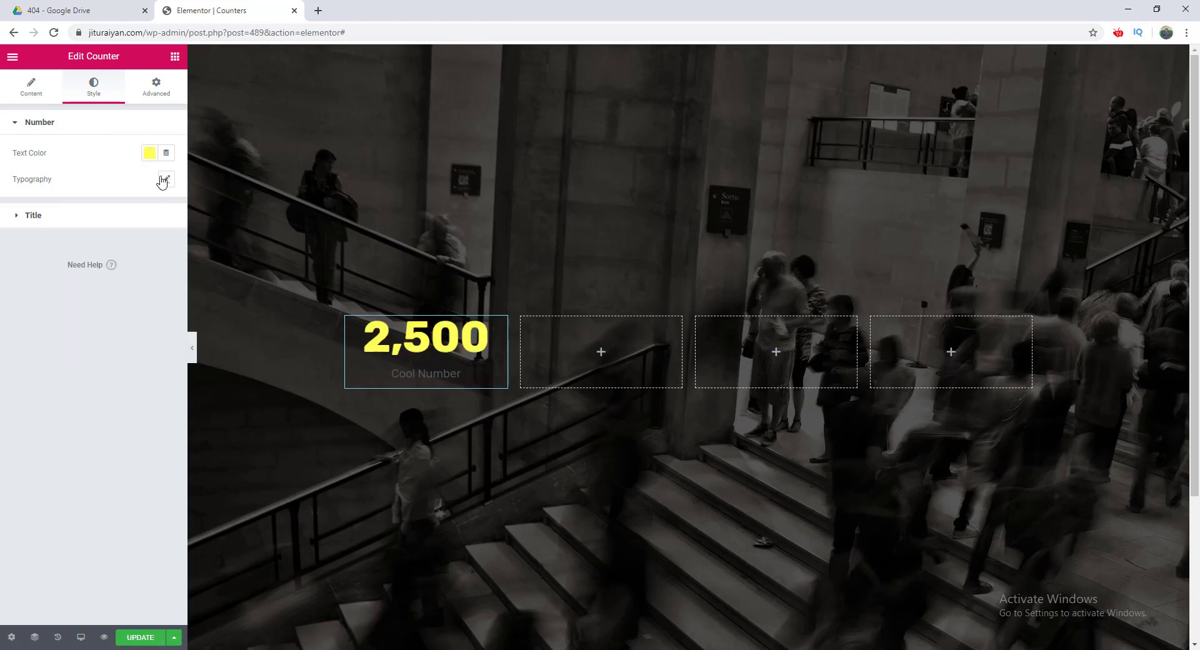
pyautogui.click(166, 179)
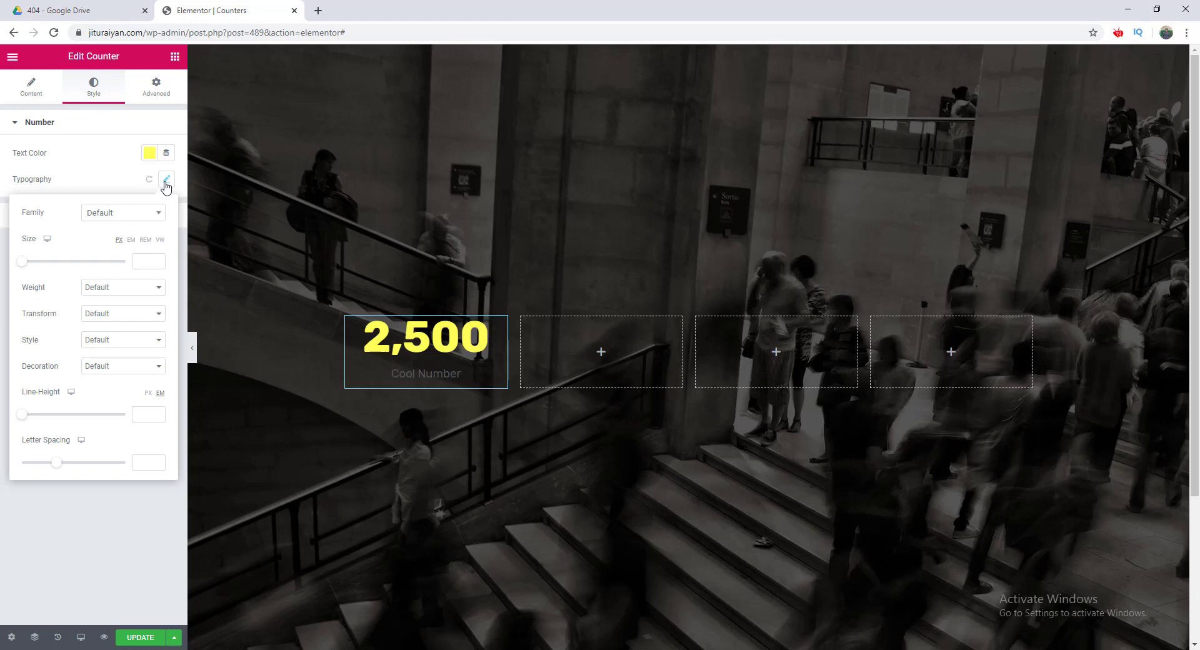
pyautogui.write('pop')
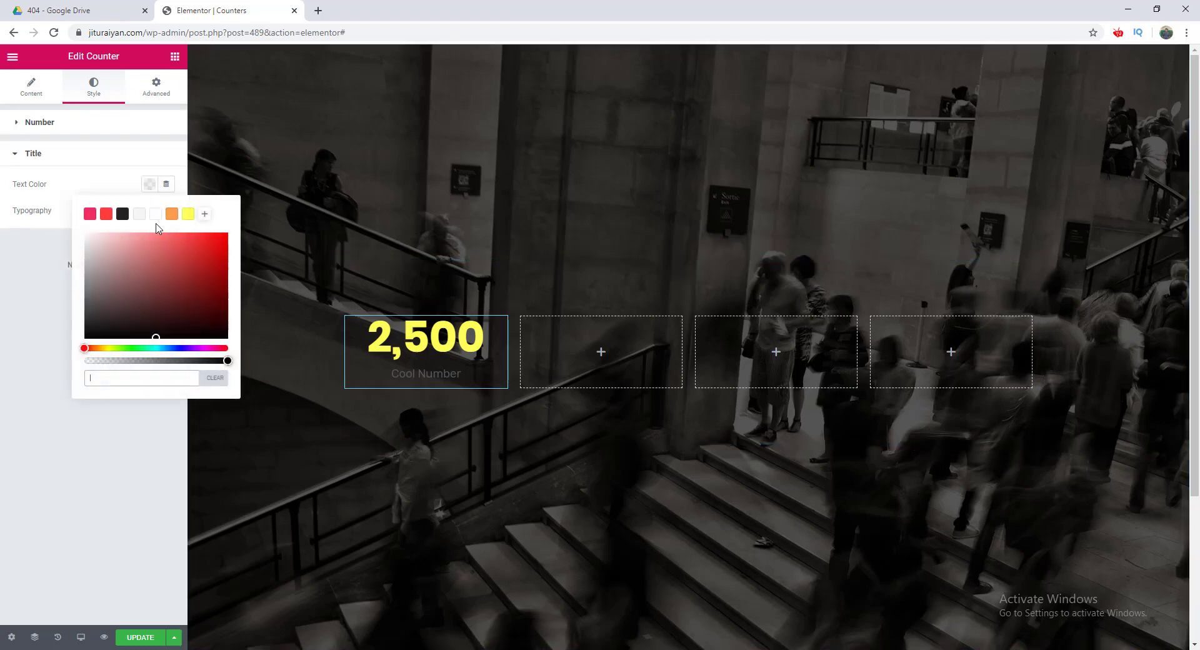
# Give the counter a white Poppins title reading 'Happy Clients'.
pyautogui.click(166, 211)
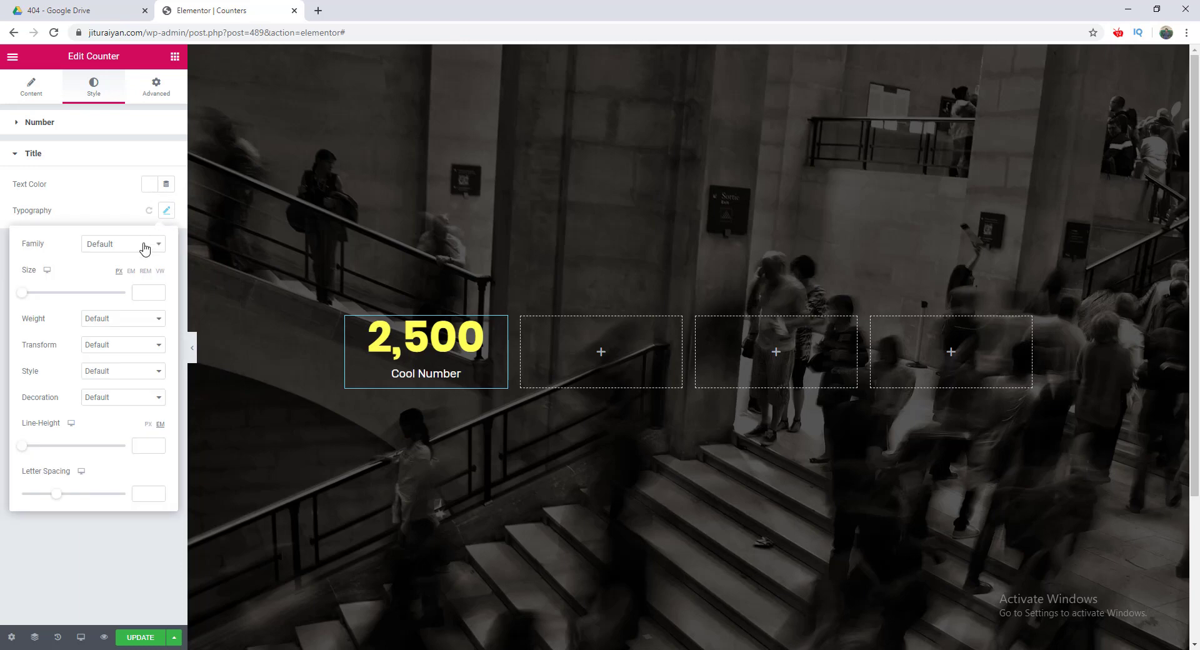
pyautogui.write('pop')
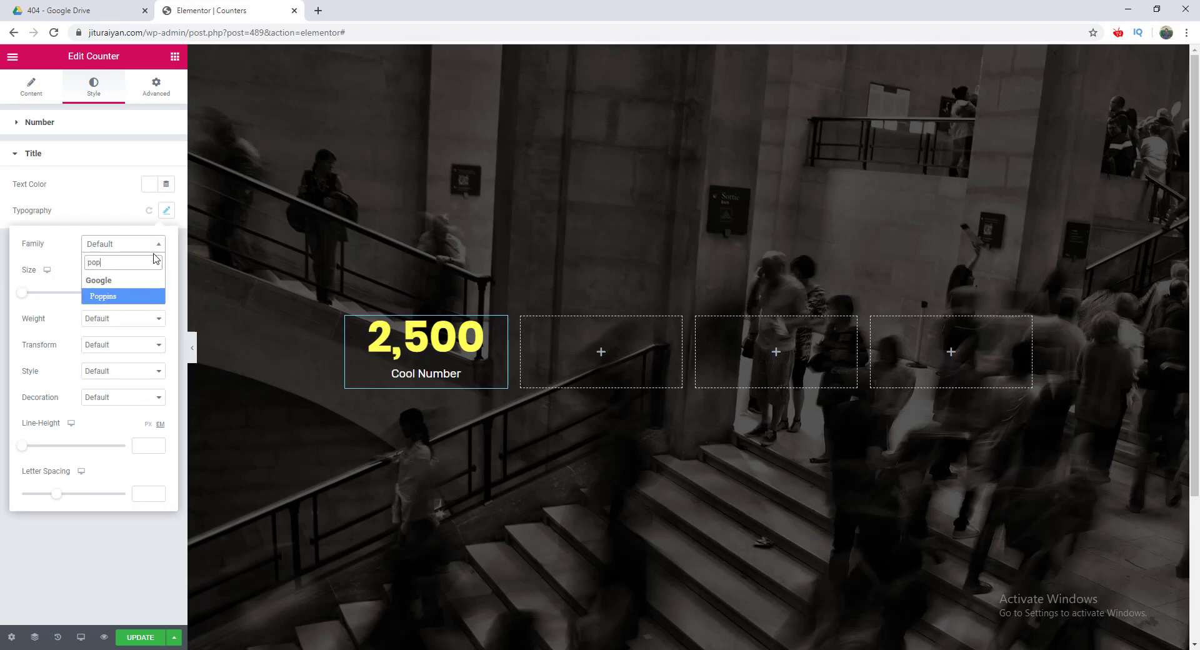
pyautogui.click(101, 297)
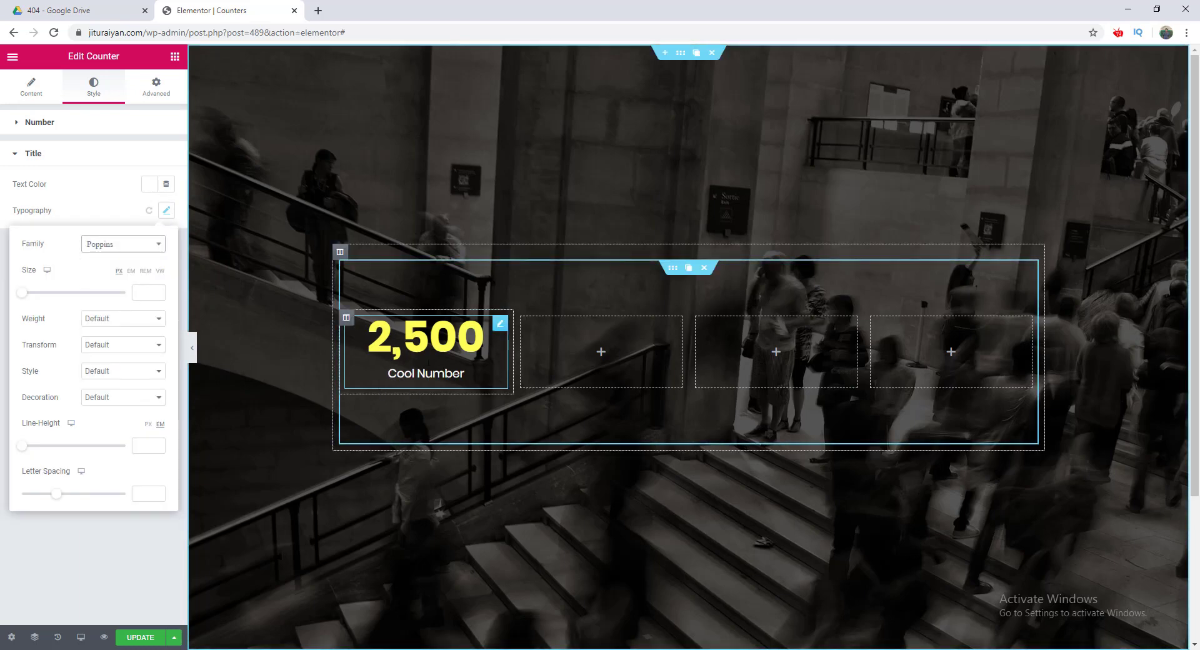
pyautogui.write('Happy Clients')
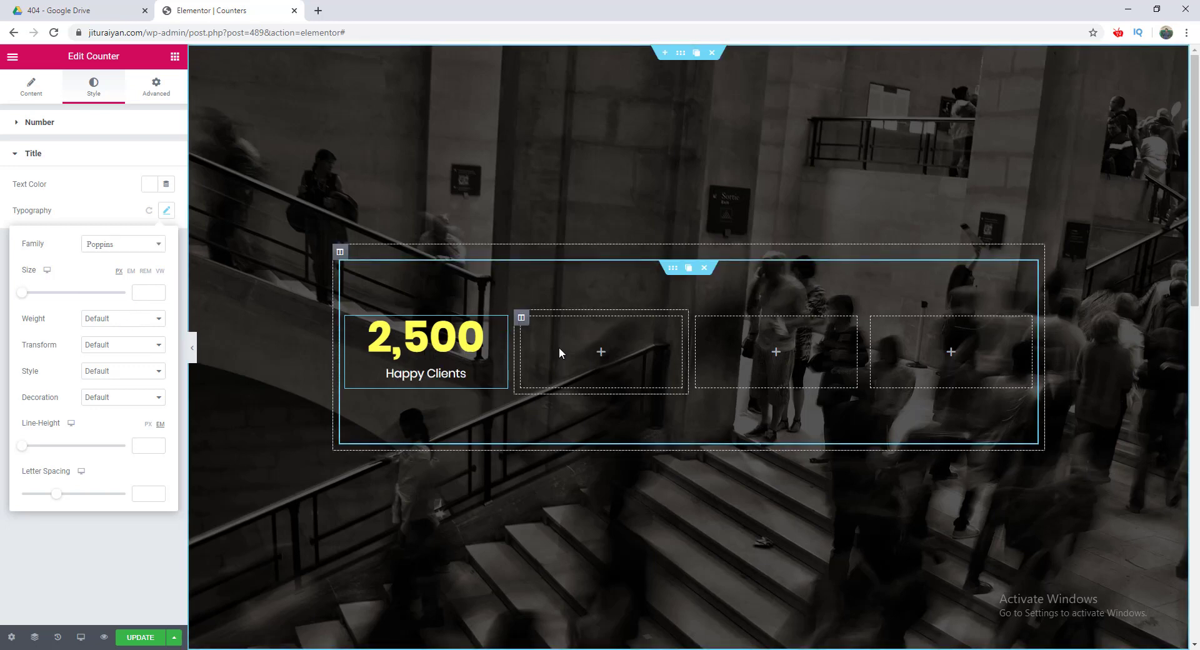
pyautogui.moveTo(573, 356)
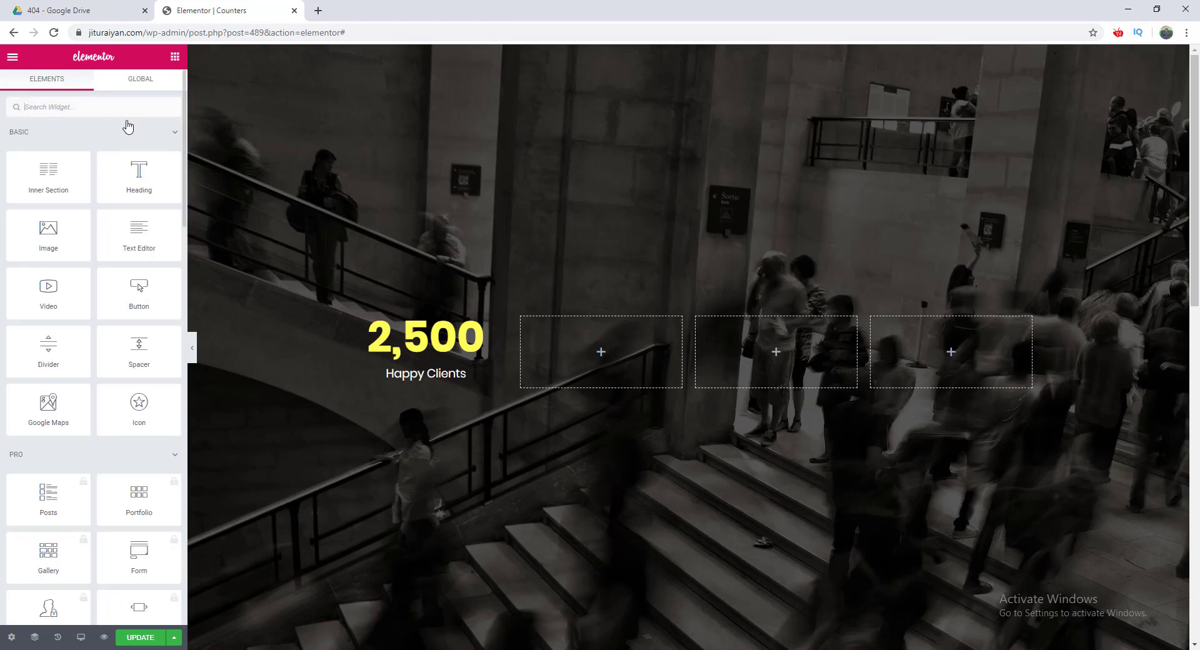
# Add a style-pasted second counter counting from 100 to 155, titled 'Awards'.
pyautogui.write('cou')
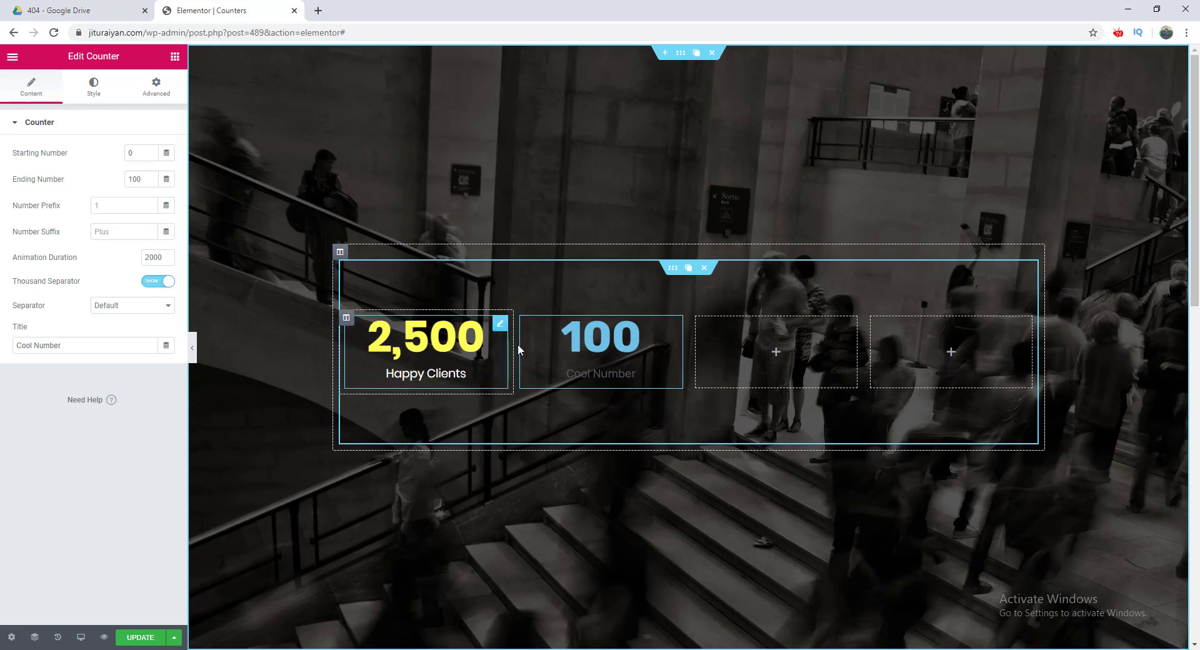
pyautogui.rightClick(425, 337)
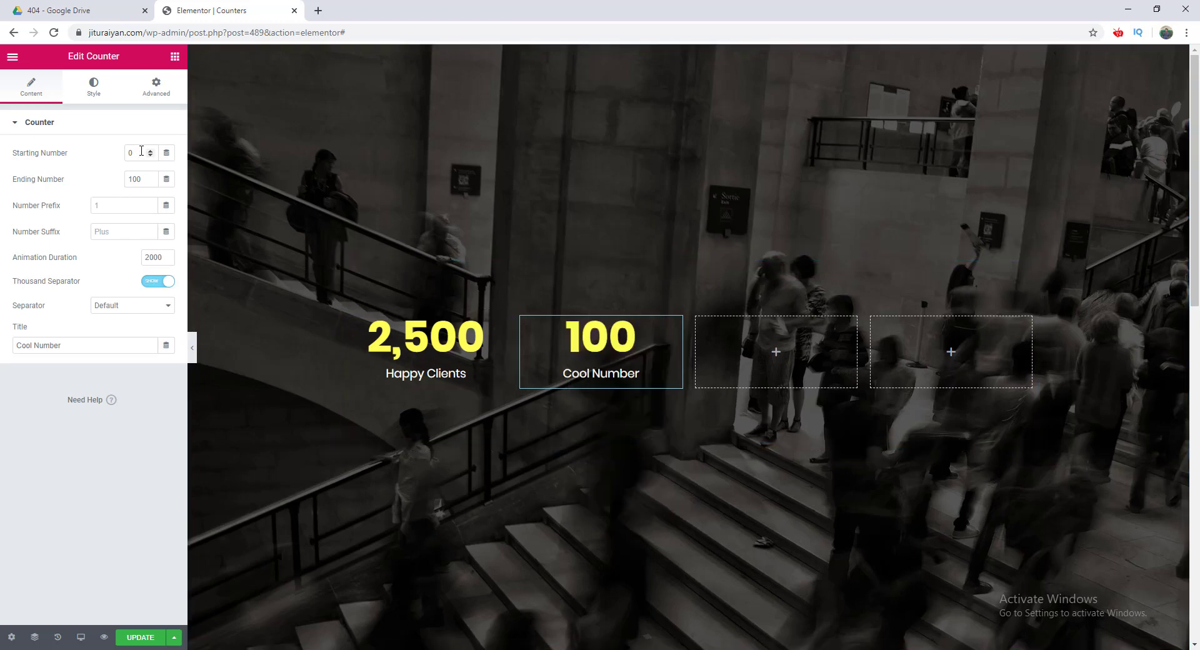
pyautogui.click(134, 153)
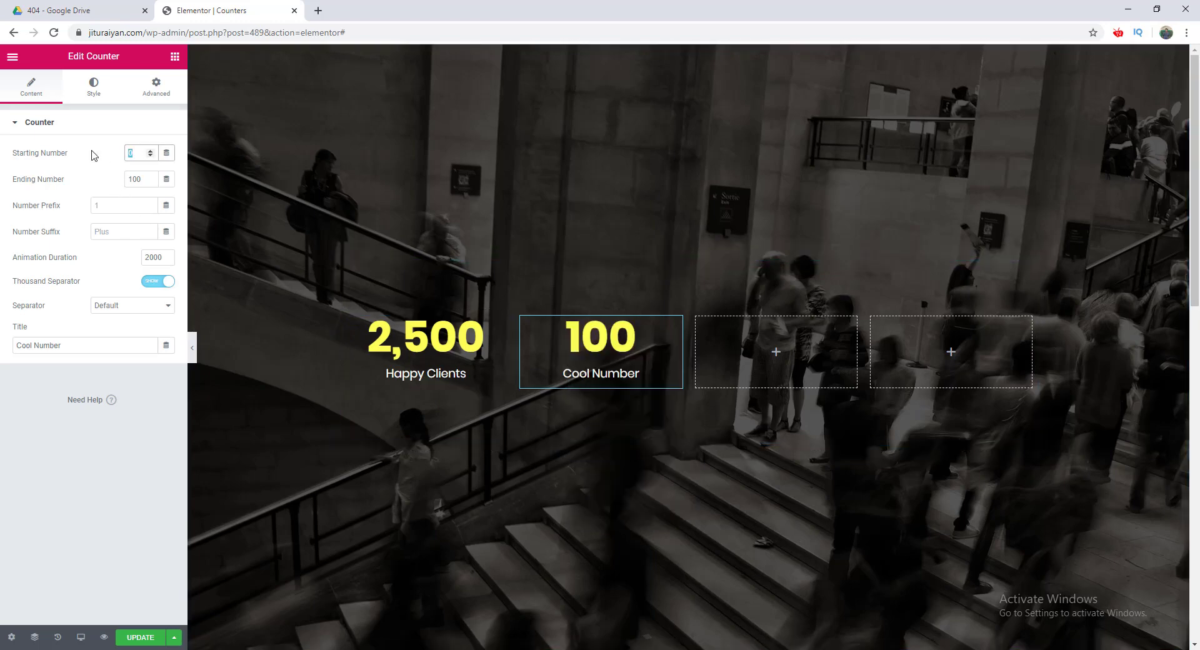
pyautogui.write('100')
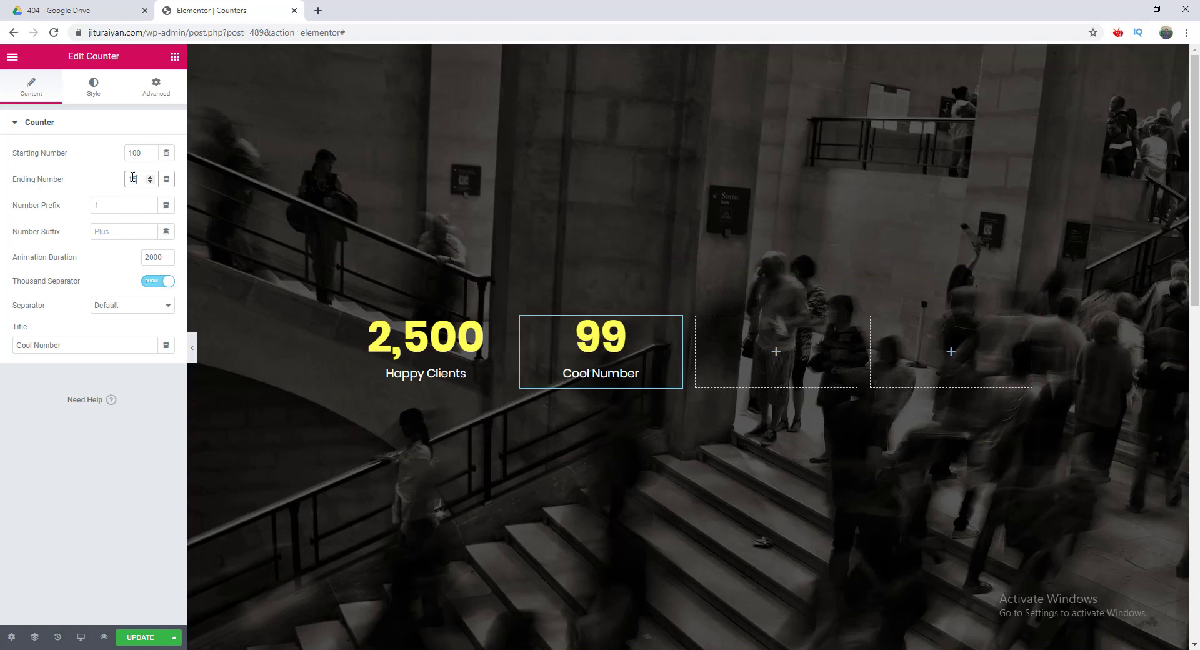
pyautogui.write('155')
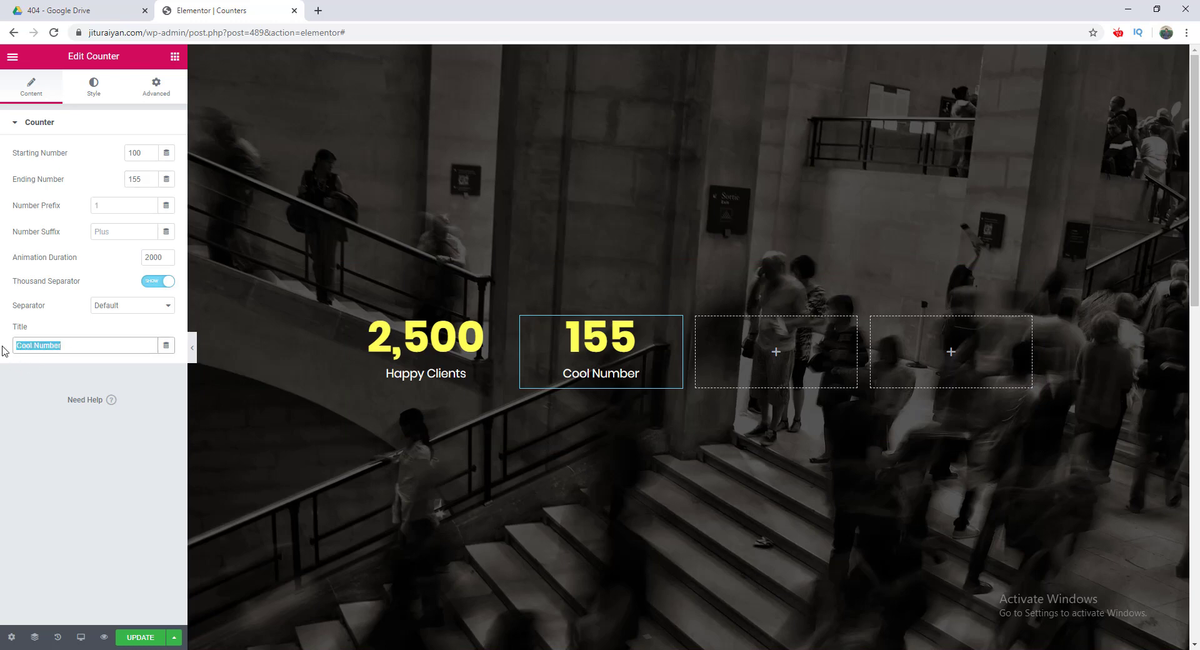
pyautogui.write('Aw')
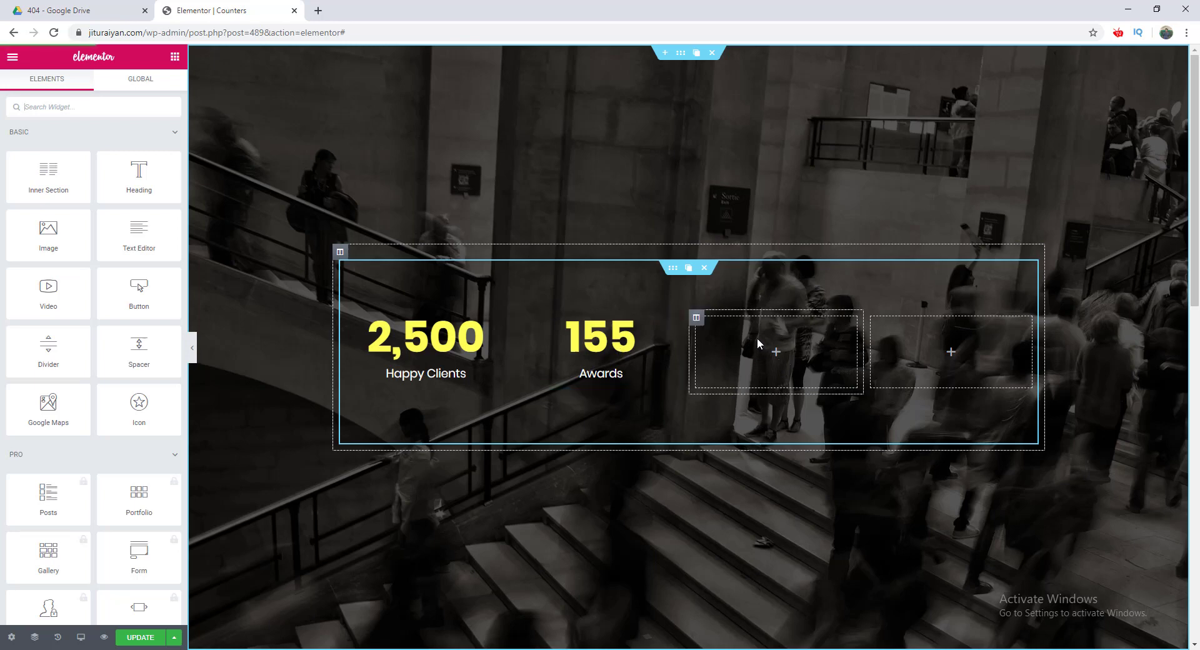
# Add a style-pasted third counter with prefix $, suffix k+, titled 'Average transactions'.
pyautogui.click(775, 351)
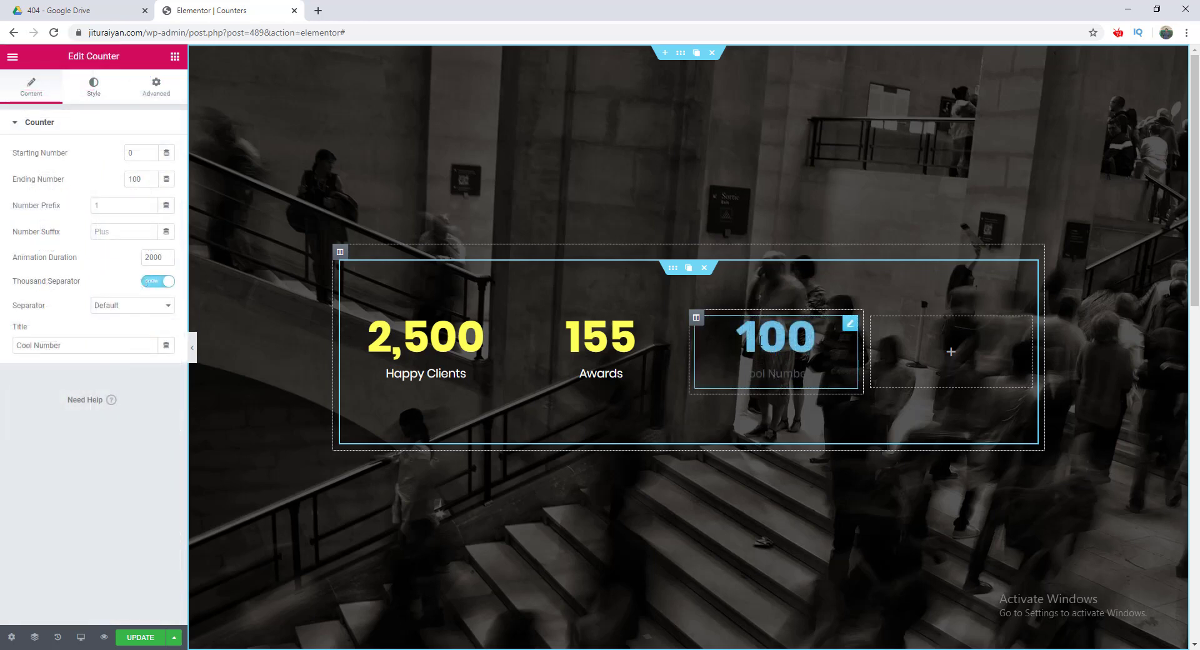
pyautogui.rightClick(774, 337)
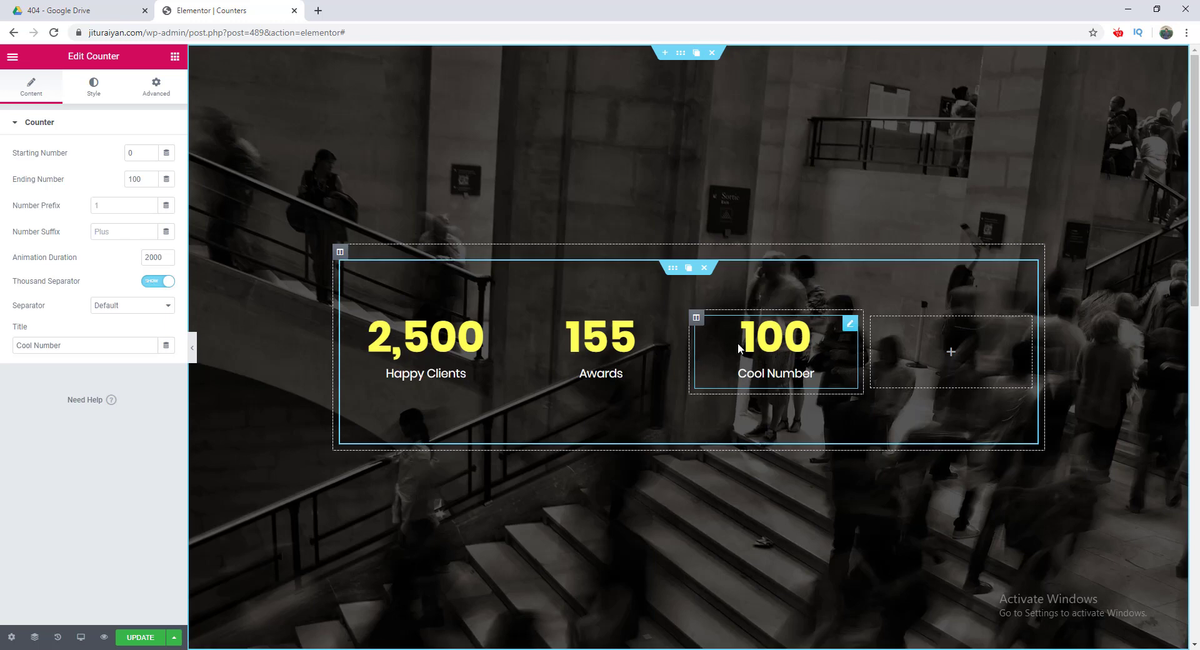
pyautogui.moveTo(735, 345)
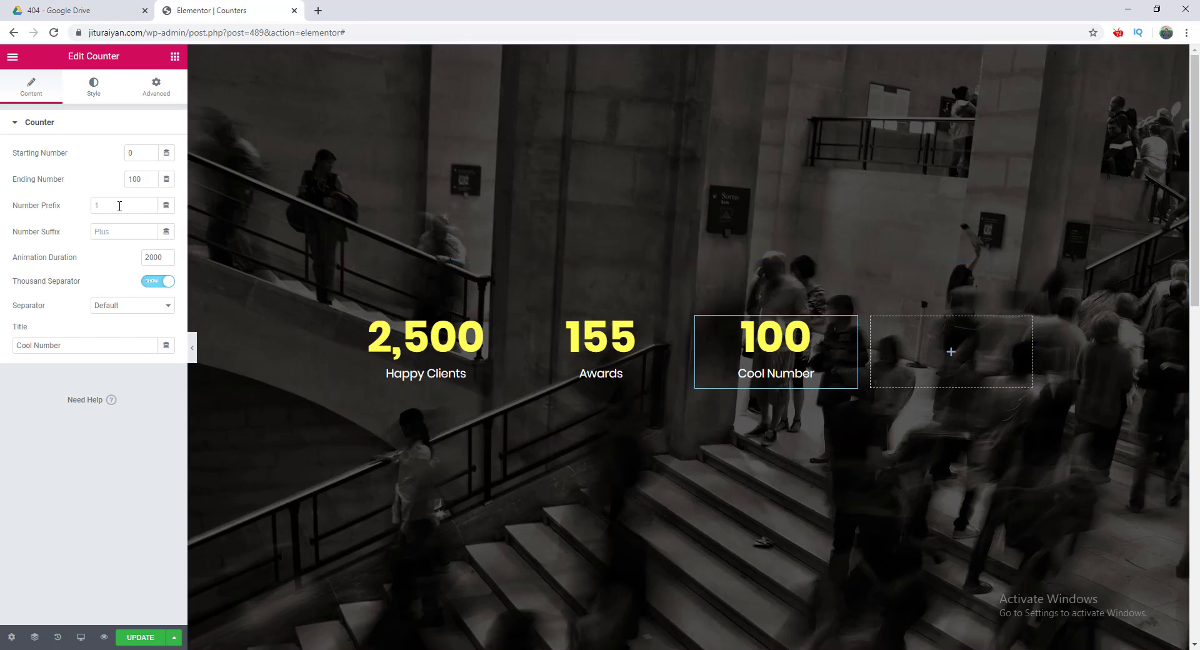
pyautogui.write('$')
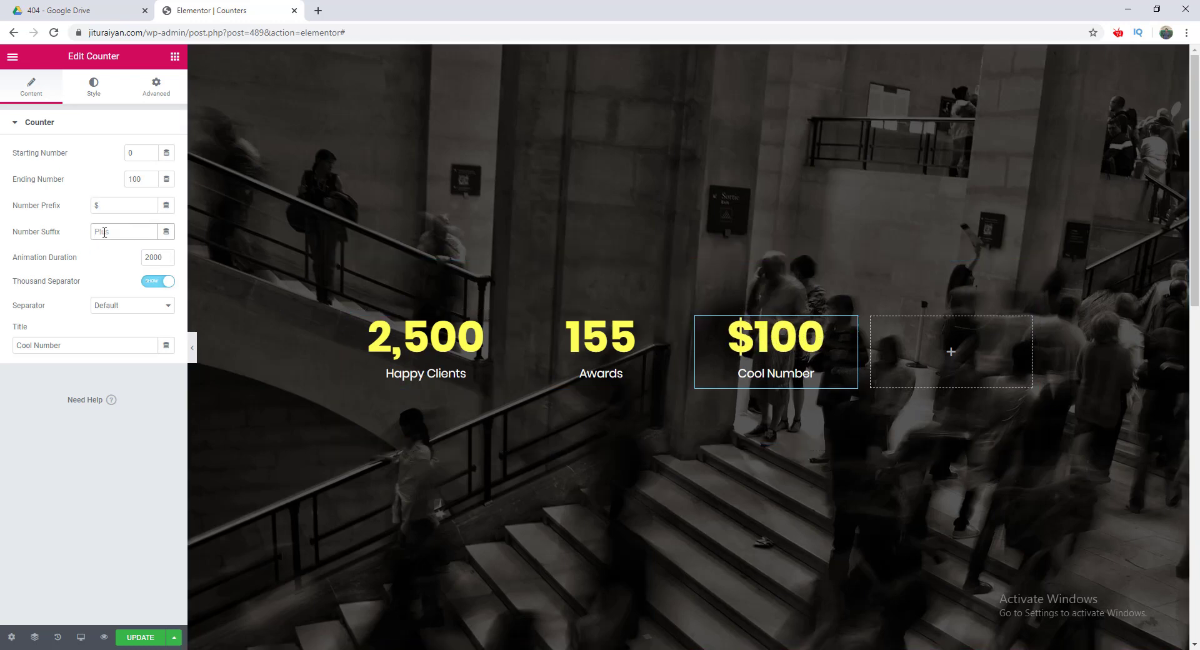
pyautogui.write('k+')
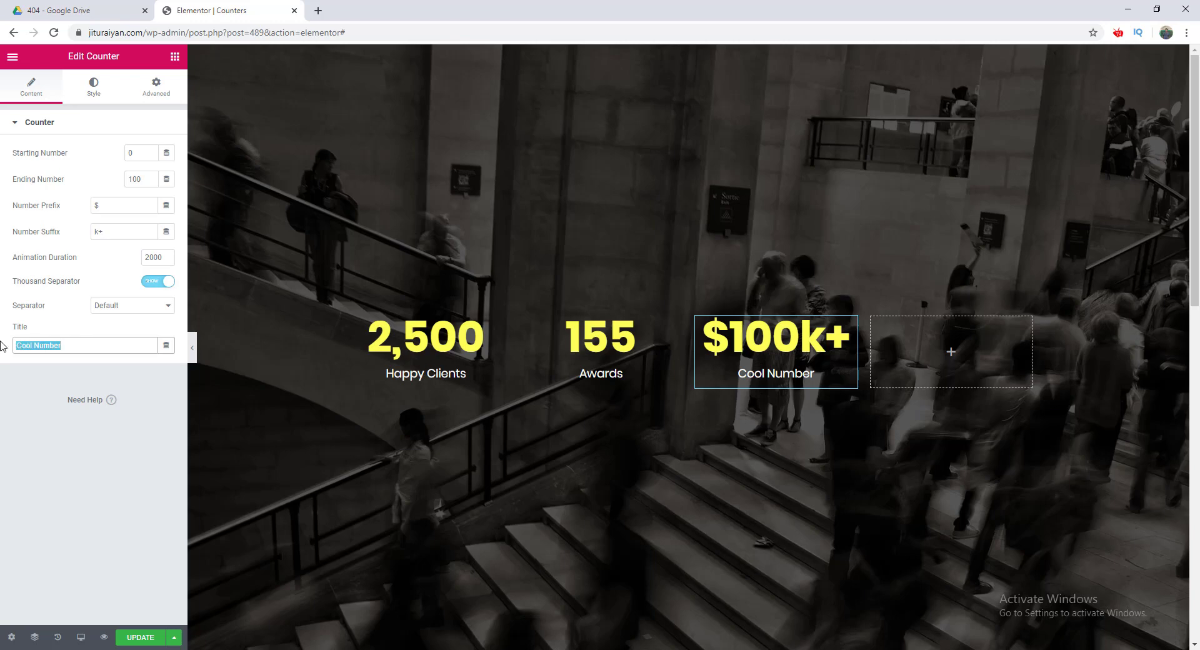
pyautogui.write('Average transactions')
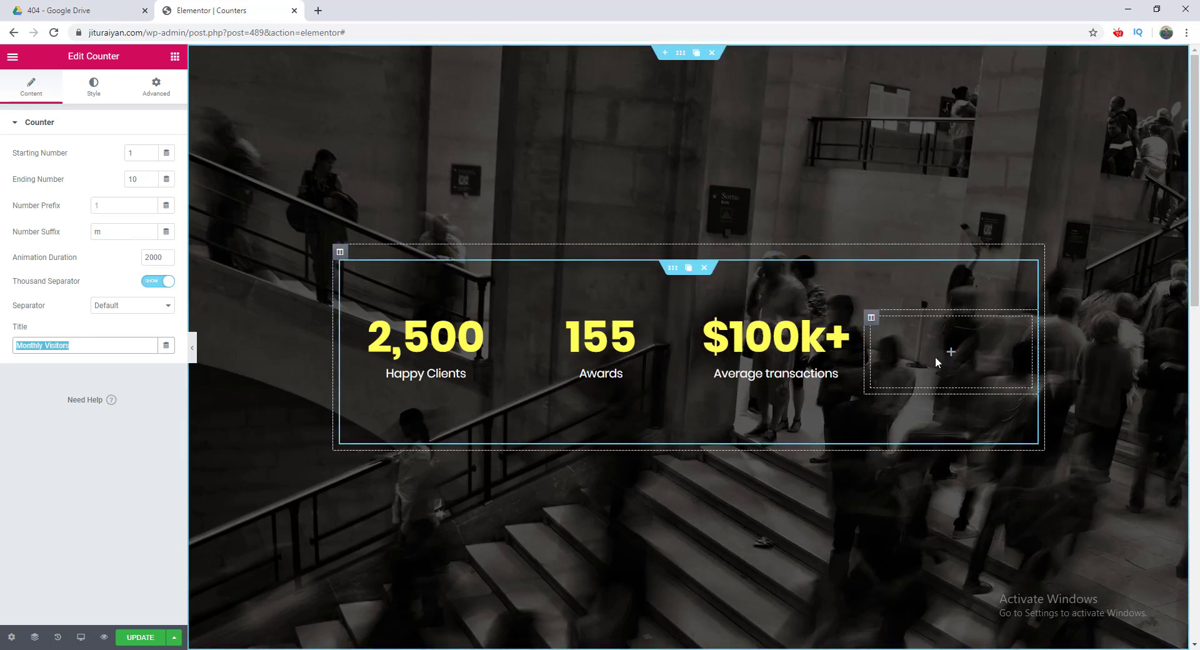
# Duplicate the third counter into column four, with suffix m and numbers 1 to 10.
pyautogui.rightClick(949, 351)
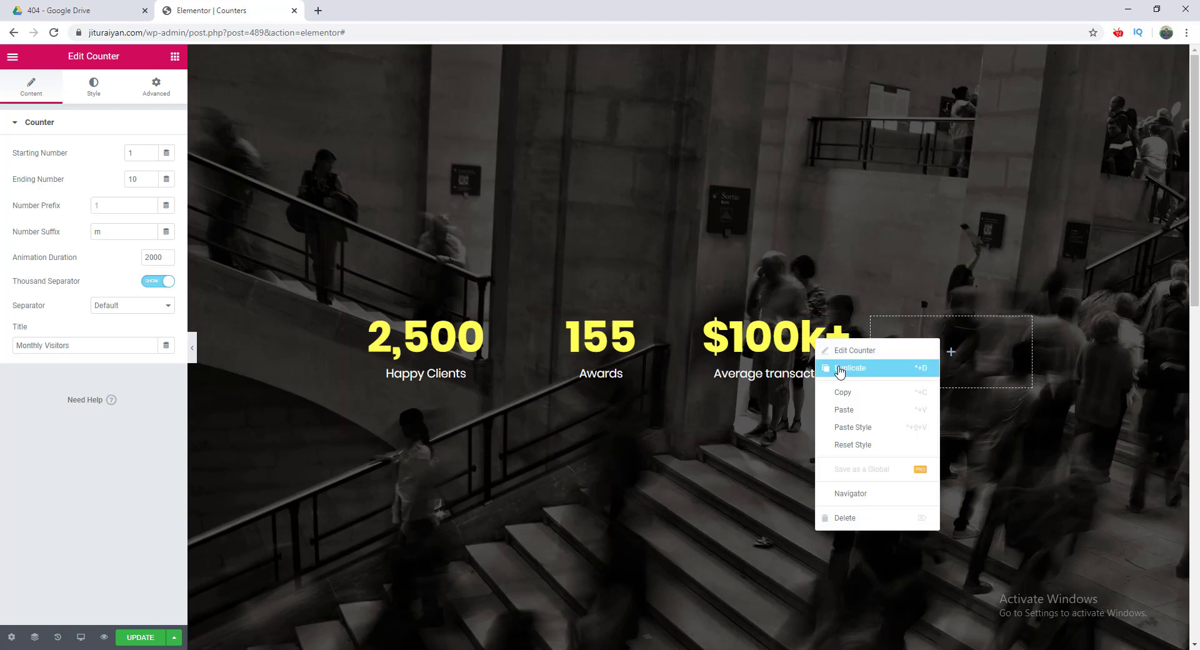
pyautogui.click(851, 369)
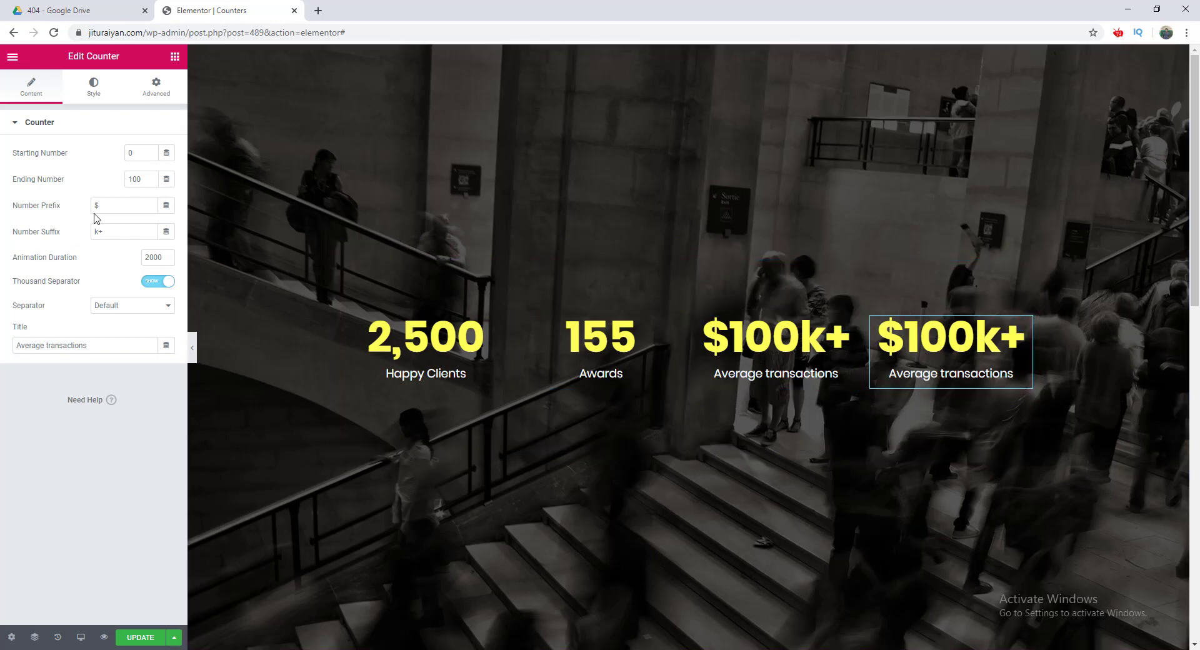
pyautogui.write('1')
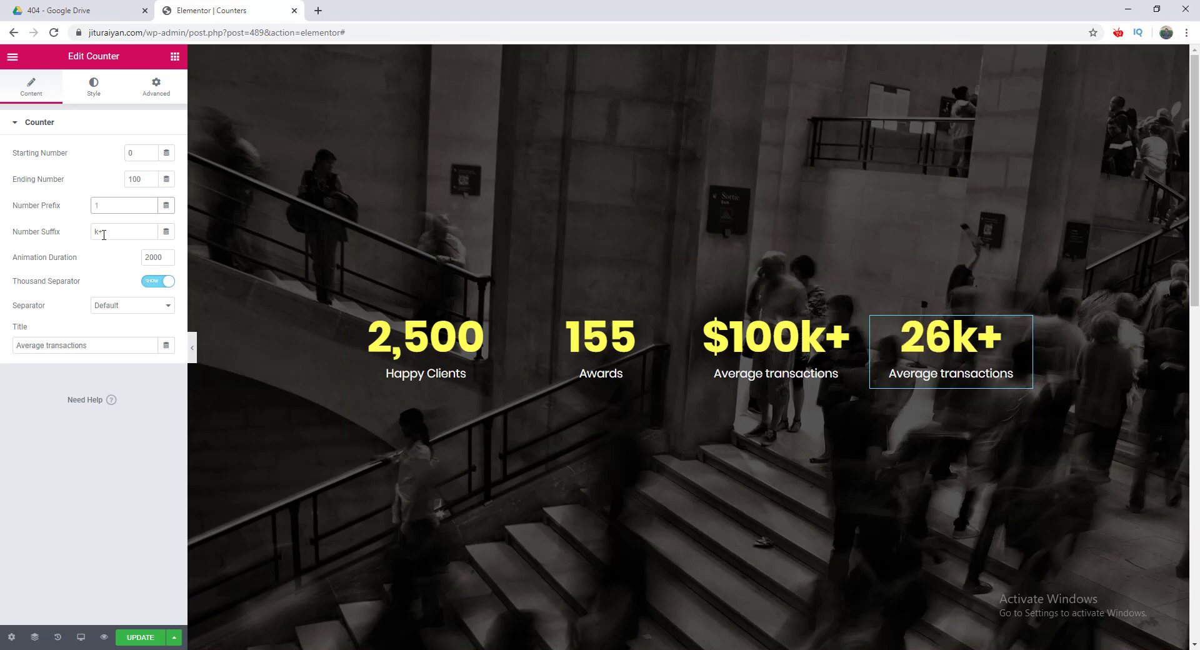
pyautogui.write('m')
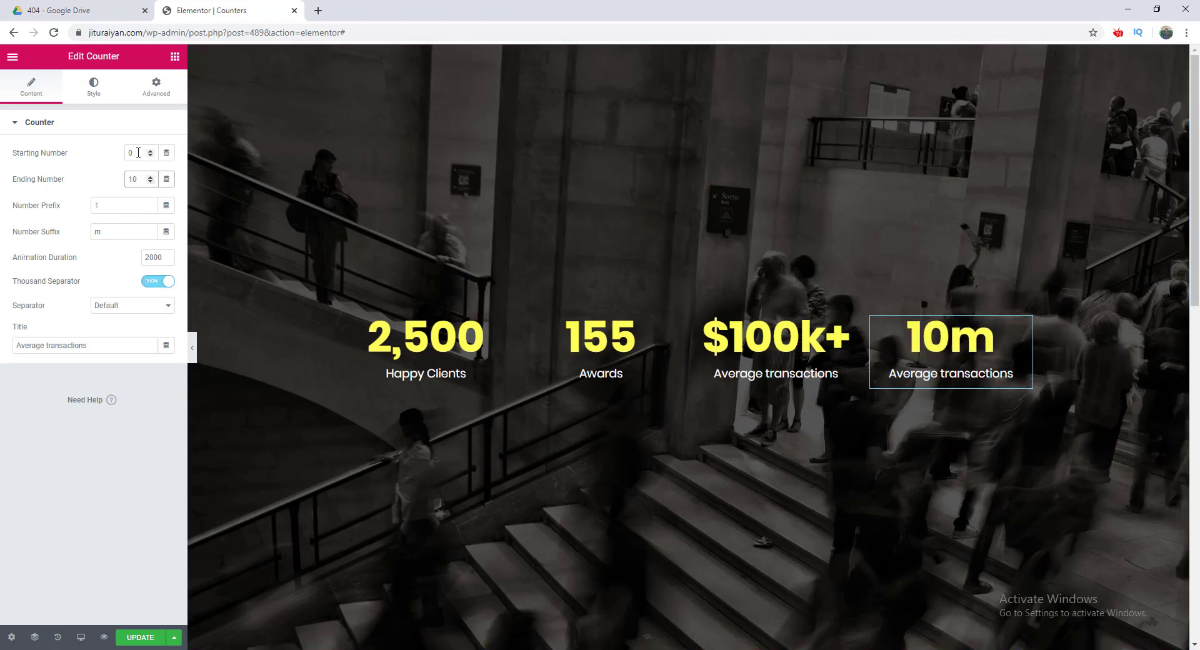
pyautogui.write('1')
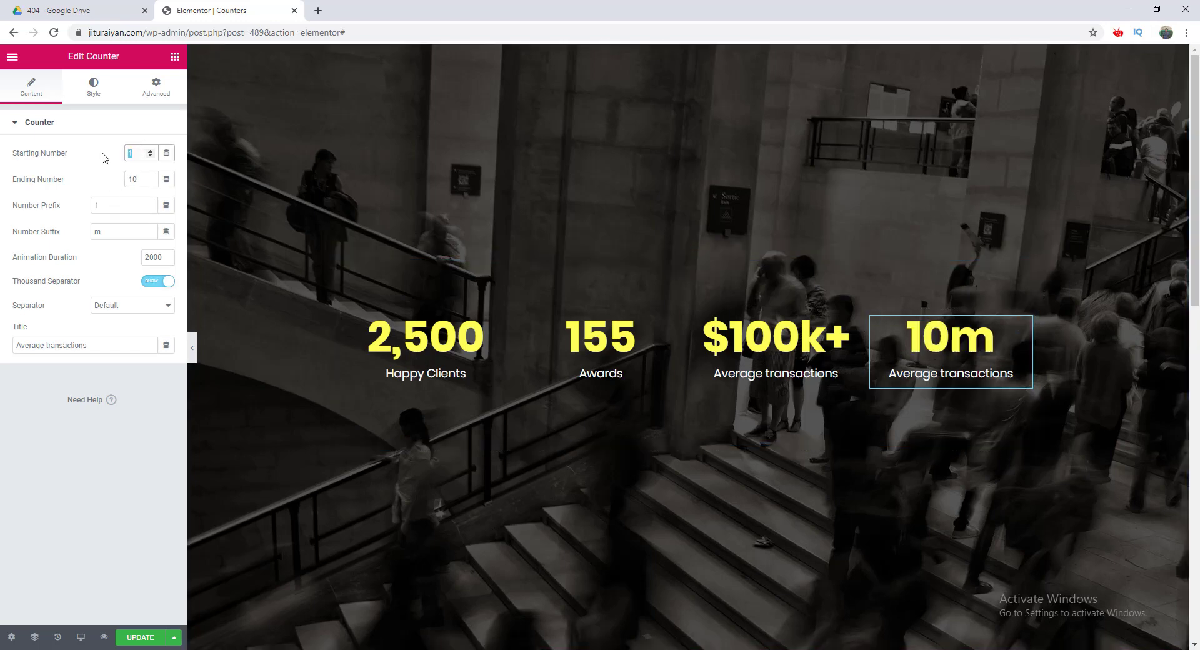
pyautogui.write('0')
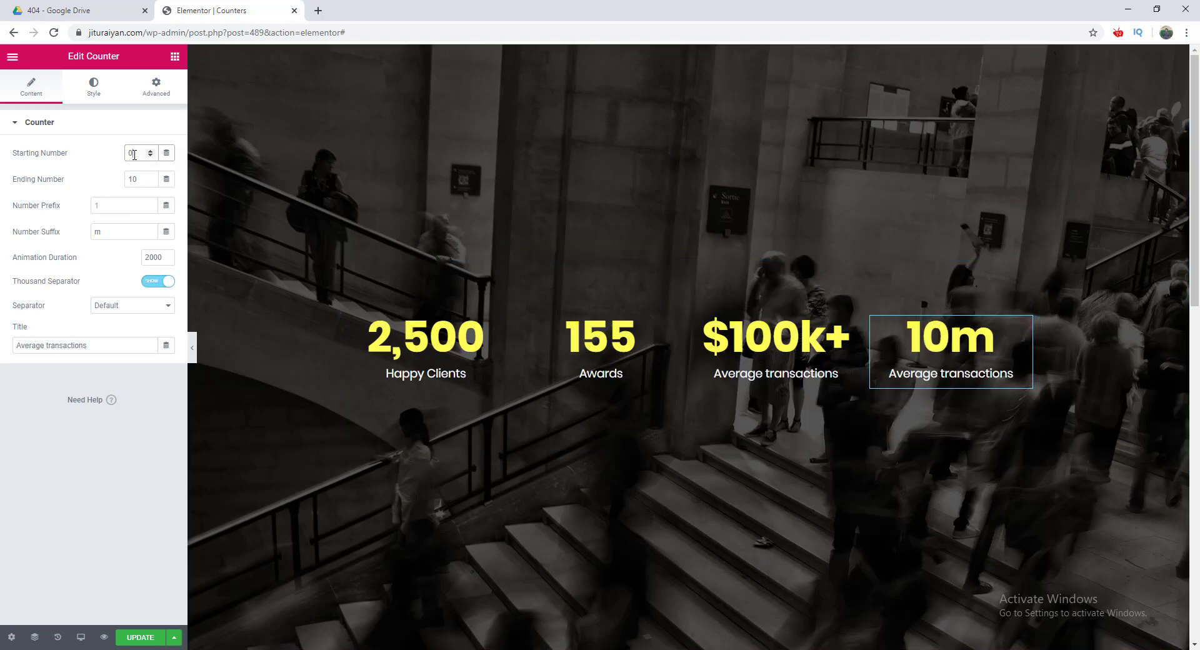
pyautogui.write('1')
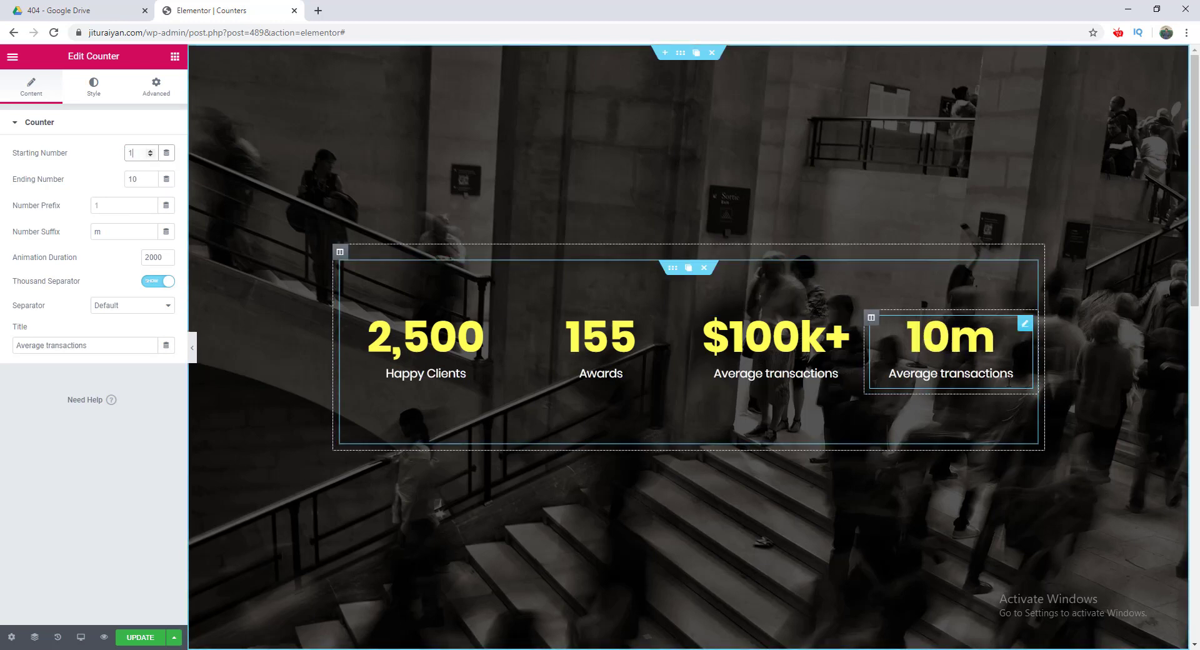
# Title the fourth counter 'Monthly Visitors' and preview the finished section.
pyautogui.tripleClick(85, 345)
pyautogui.write('Monthly Visitors')
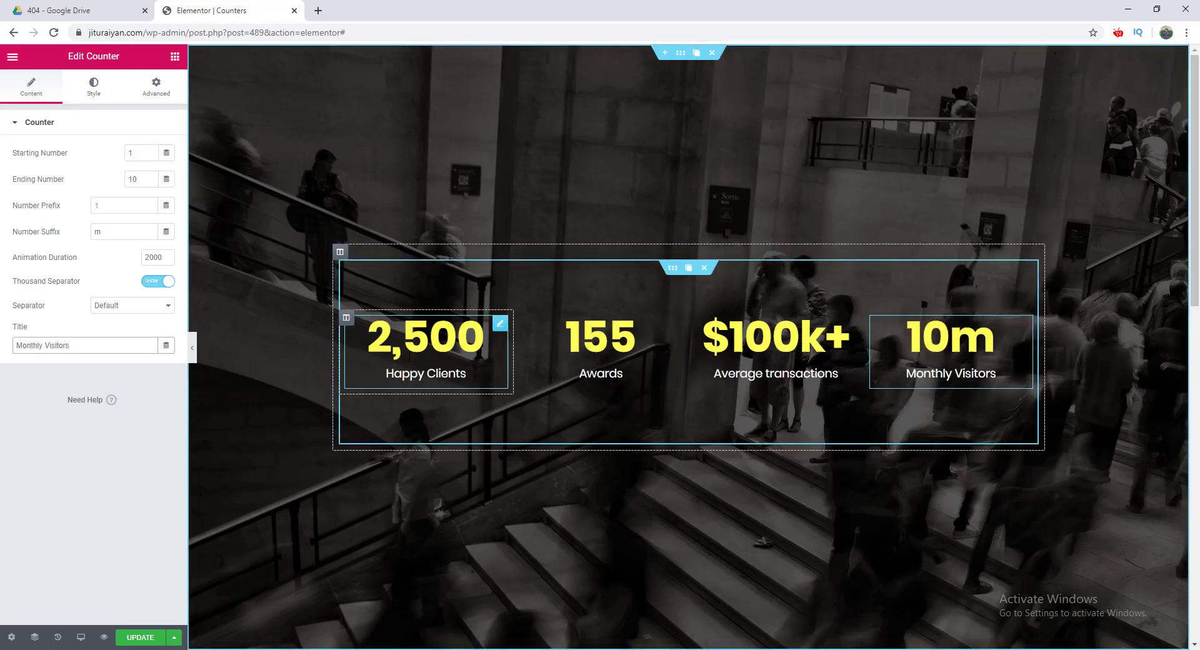
pyautogui.click(600, 350)
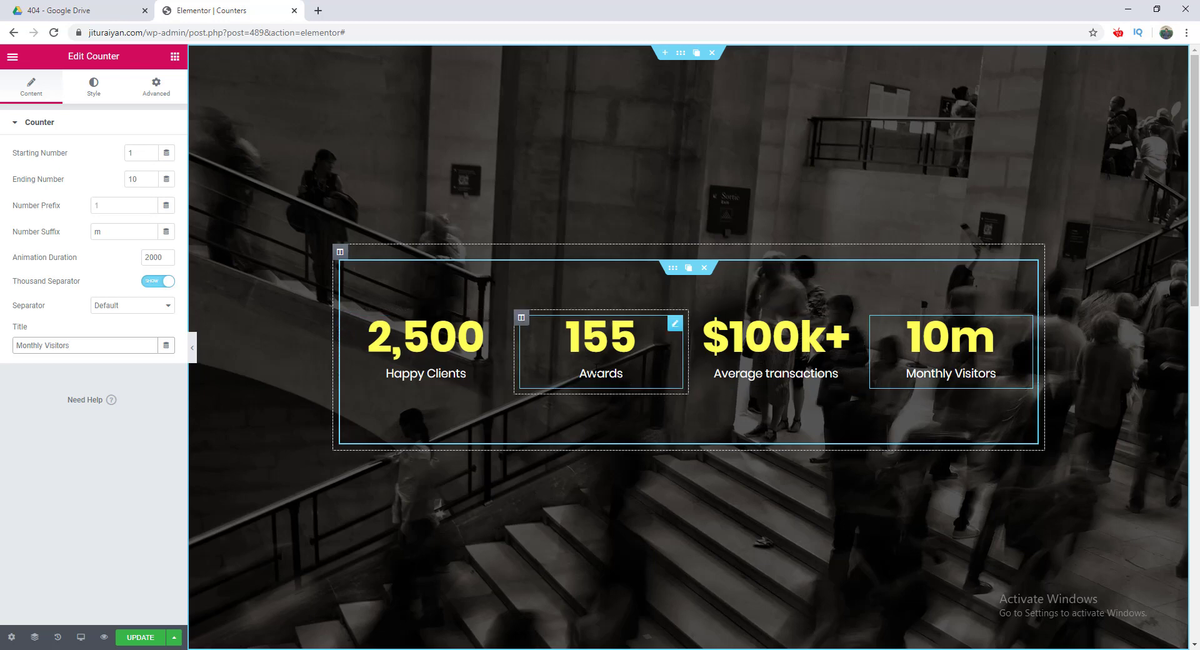
pyautogui.click(950, 352)
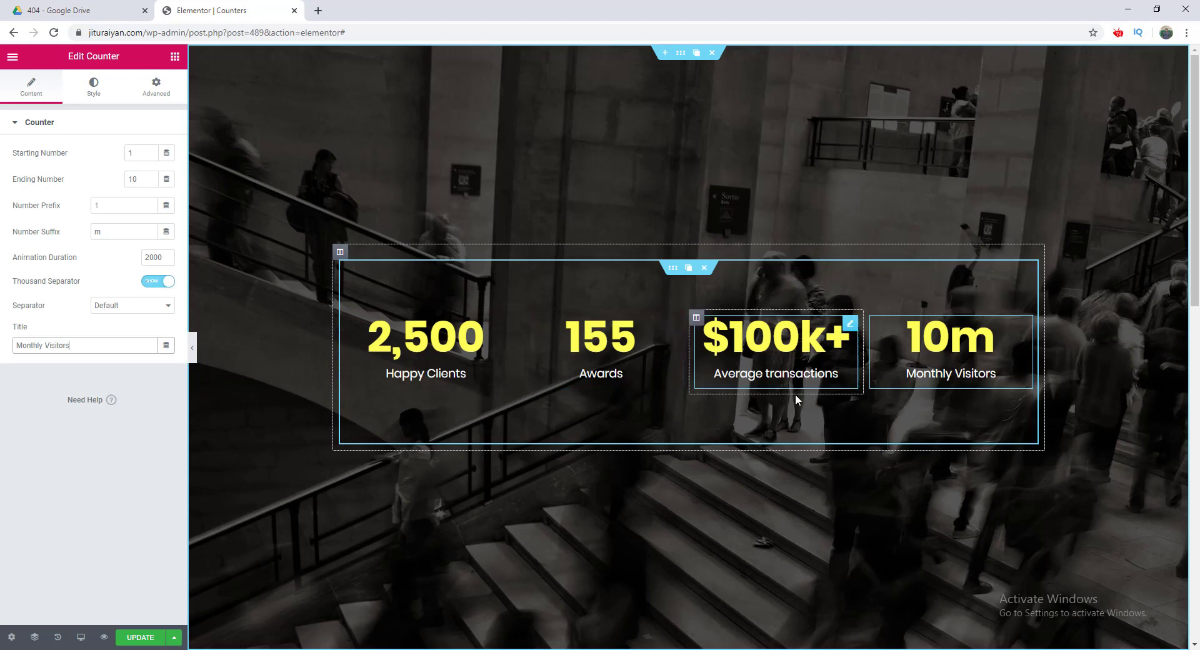
pyautogui.click(140, 637)
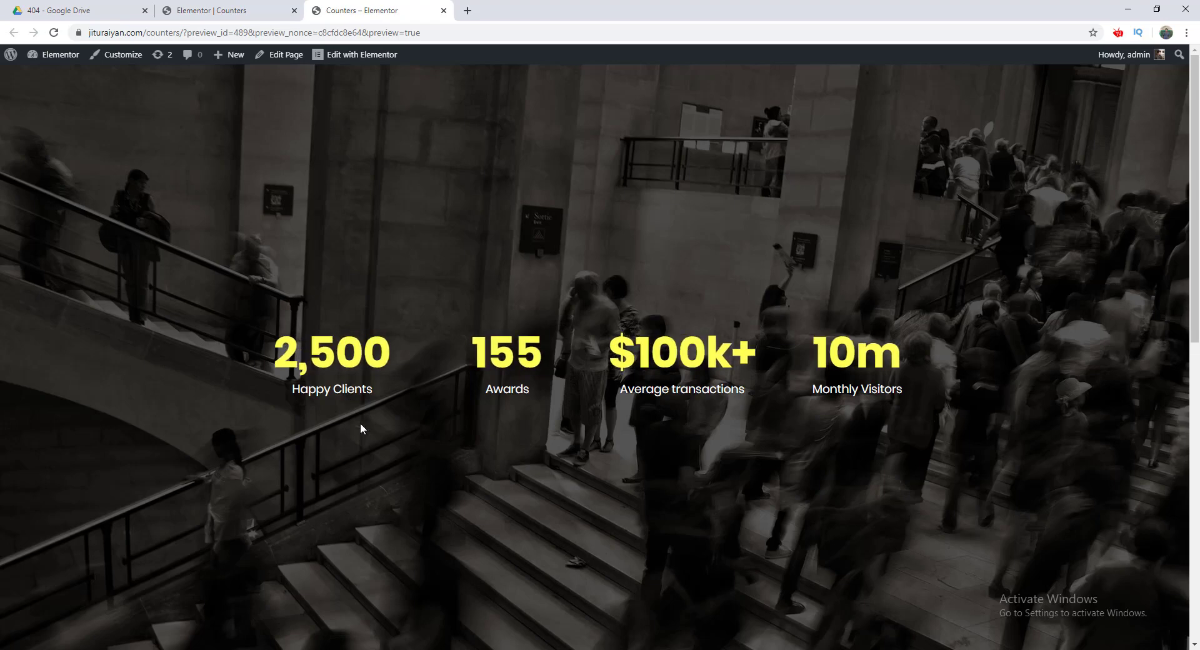
pyautogui.moveTo(580, 392)
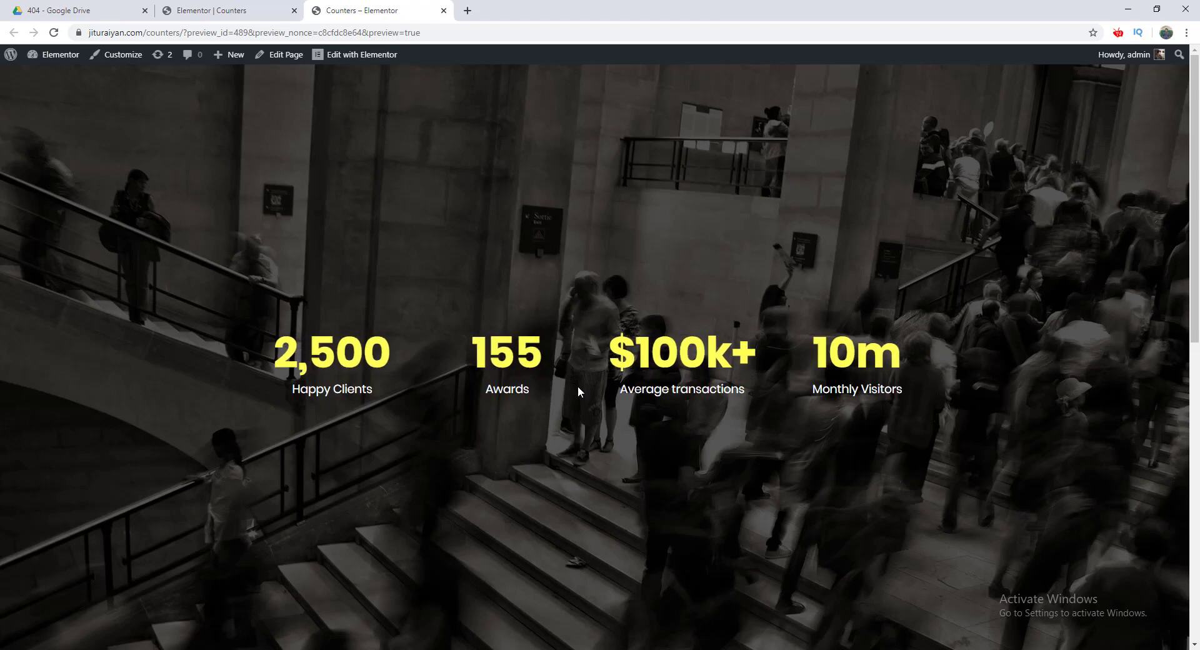